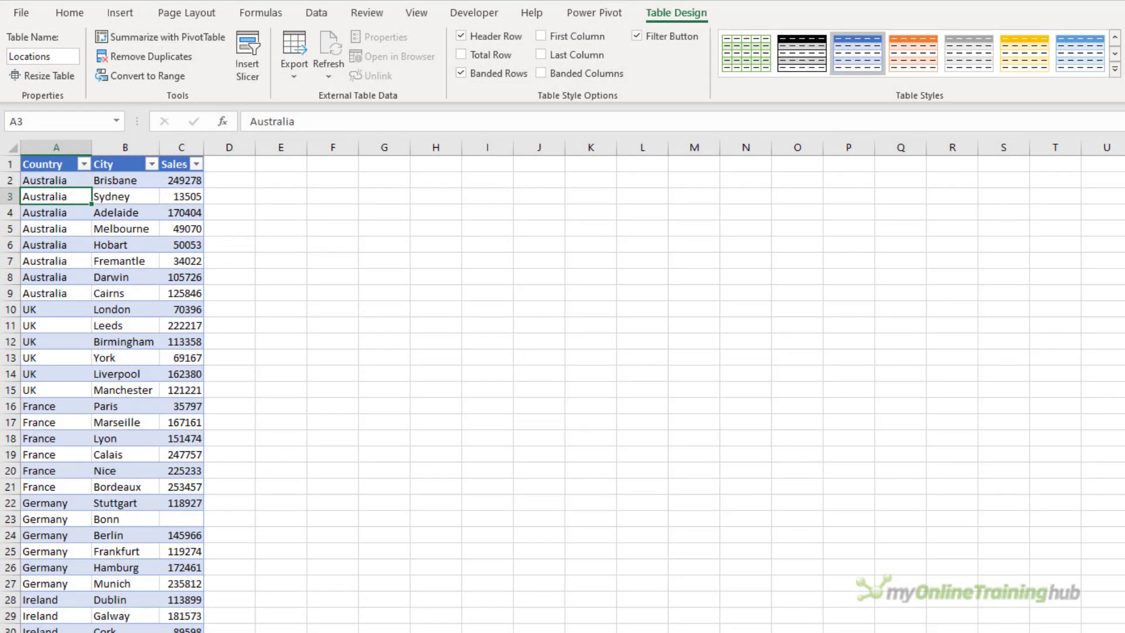
pyautogui.moveTo(338, 21)
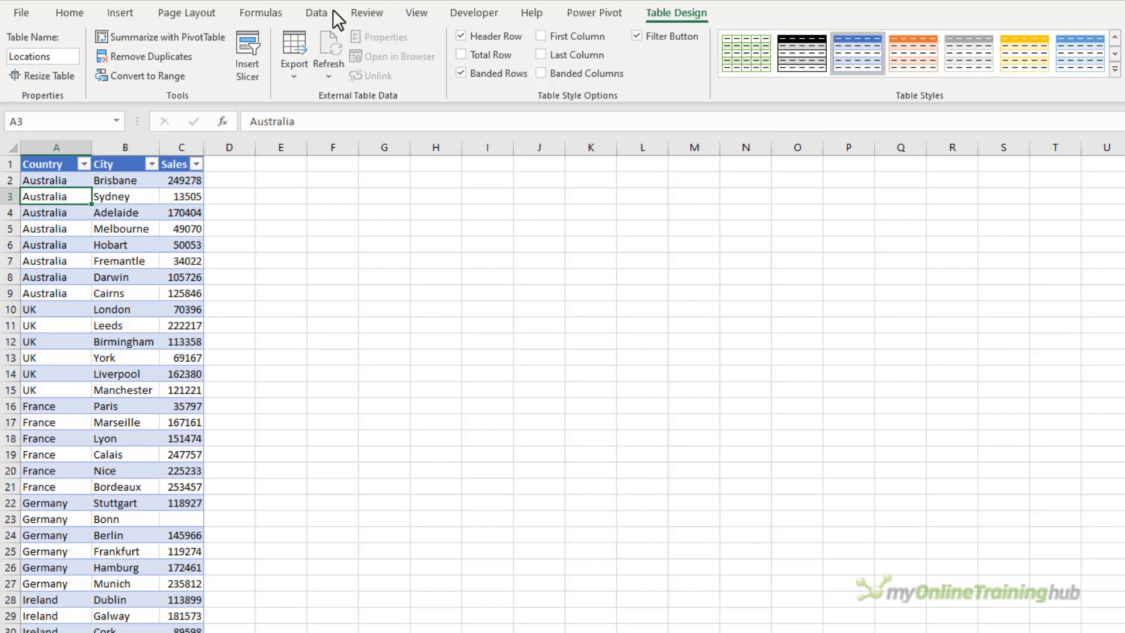
# Load the Locations table into Power Query via Data > From Table/Range.
pyautogui.click(316, 12)
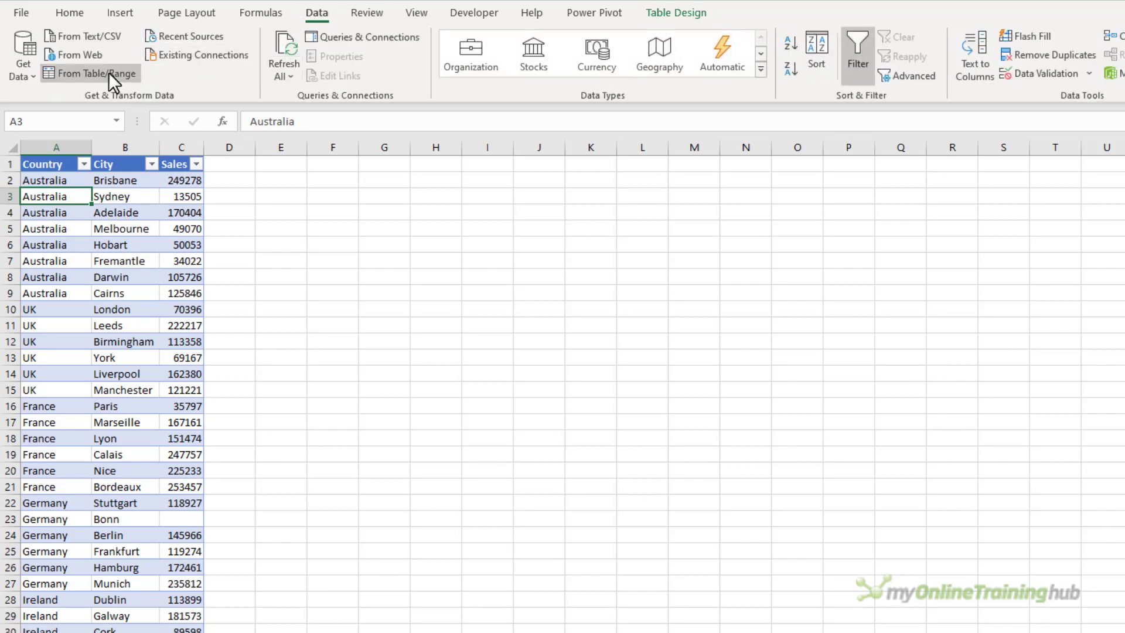
pyautogui.click(92, 73)
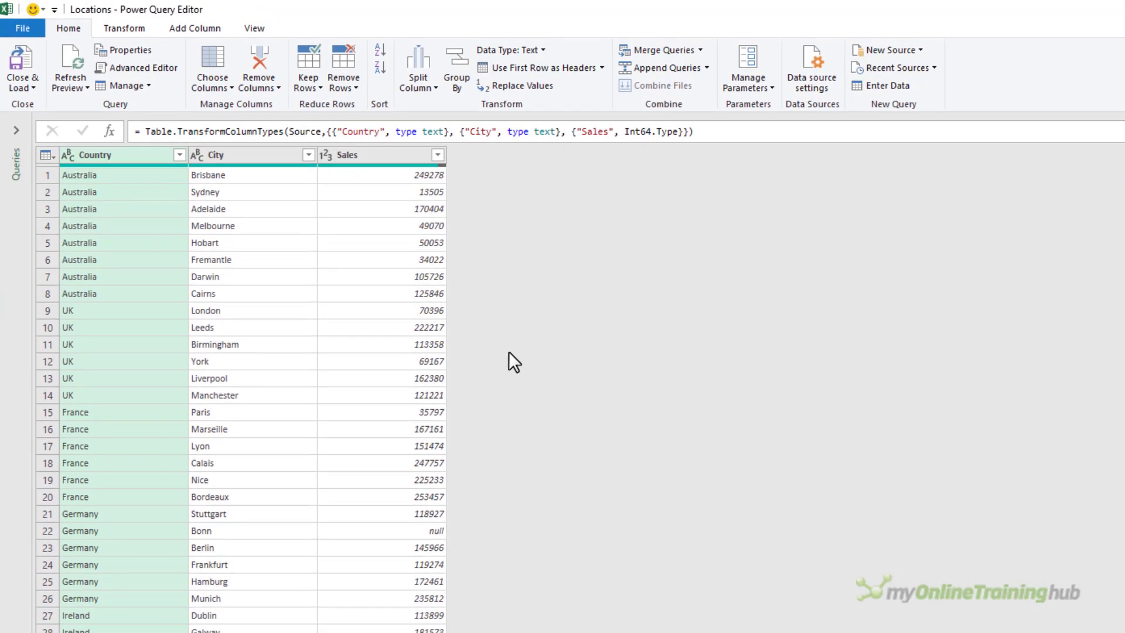
# Duplicate Locations as Stats and set its formula to =Table.Profile(#"Changed Type").
pyautogui.click(16, 130)
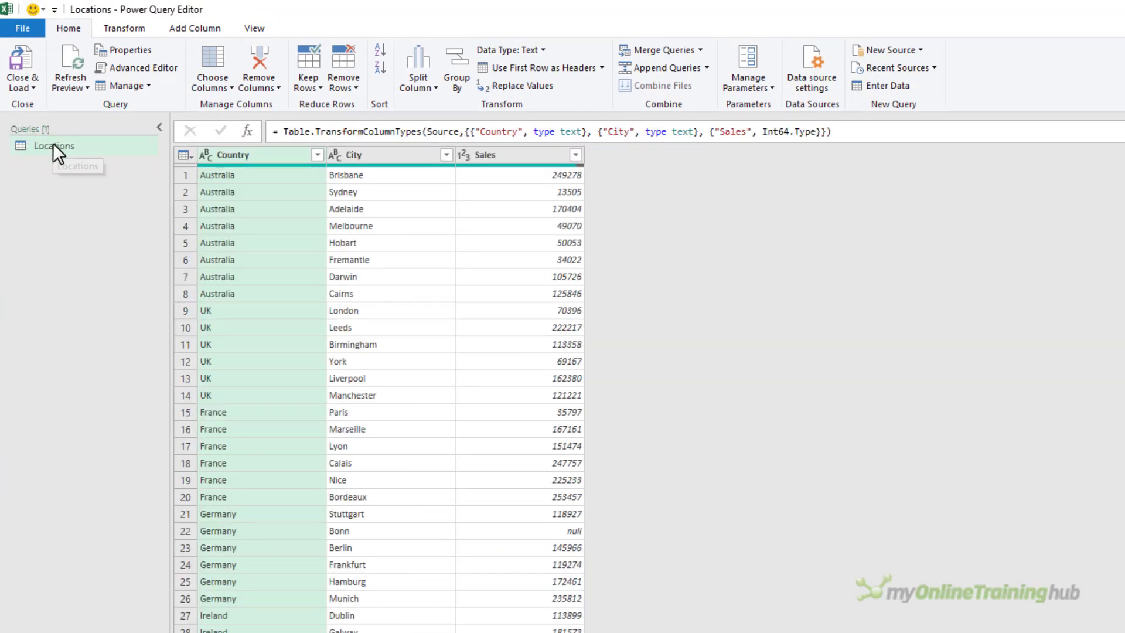
pyautogui.rightClick(53, 145)
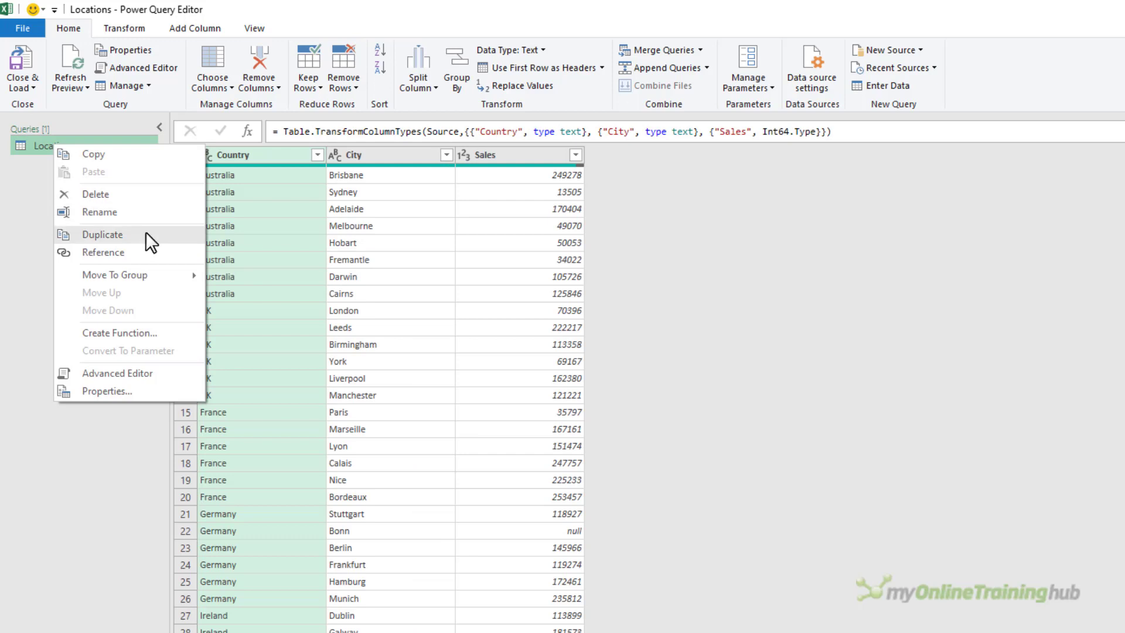
pyautogui.click(102, 235)
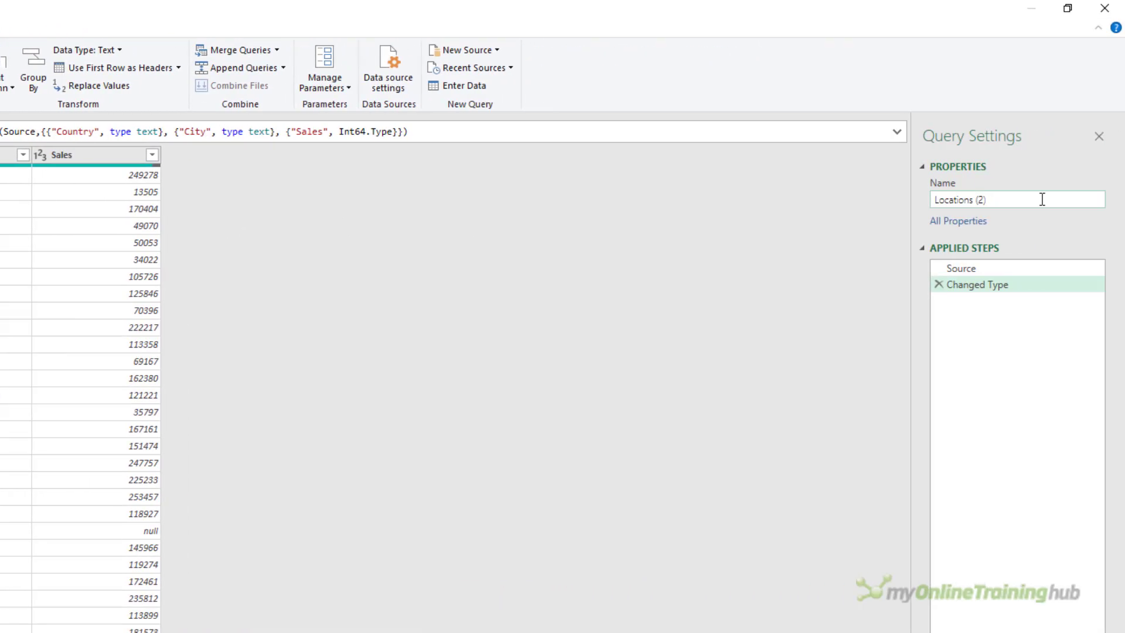
pyautogui.write('Stats')
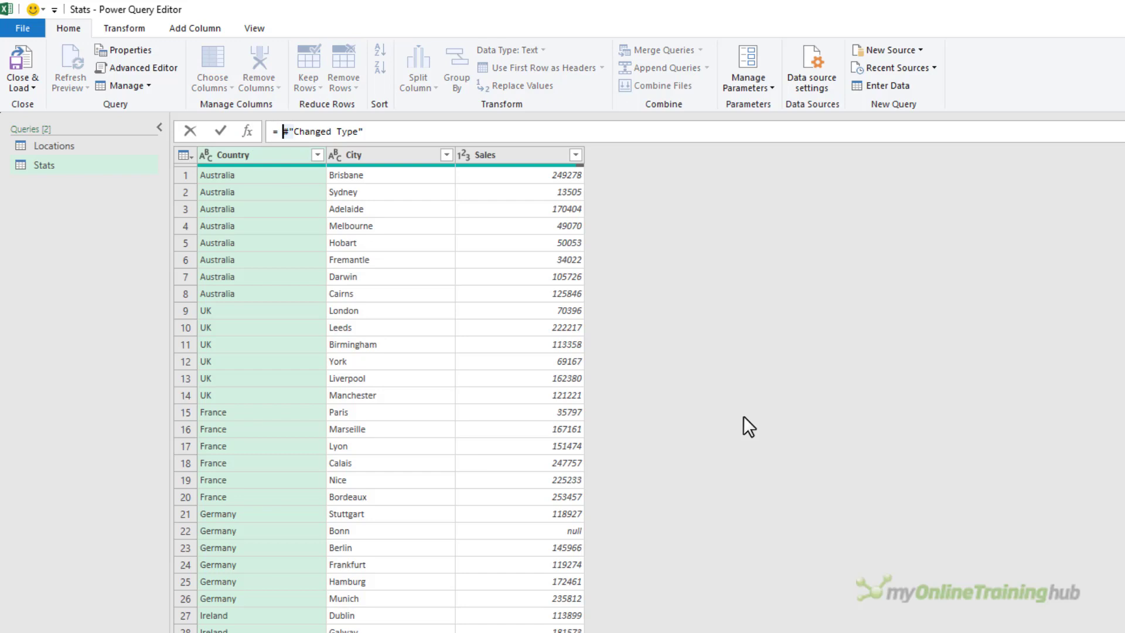
pyautogui.write('Table.Profile(')
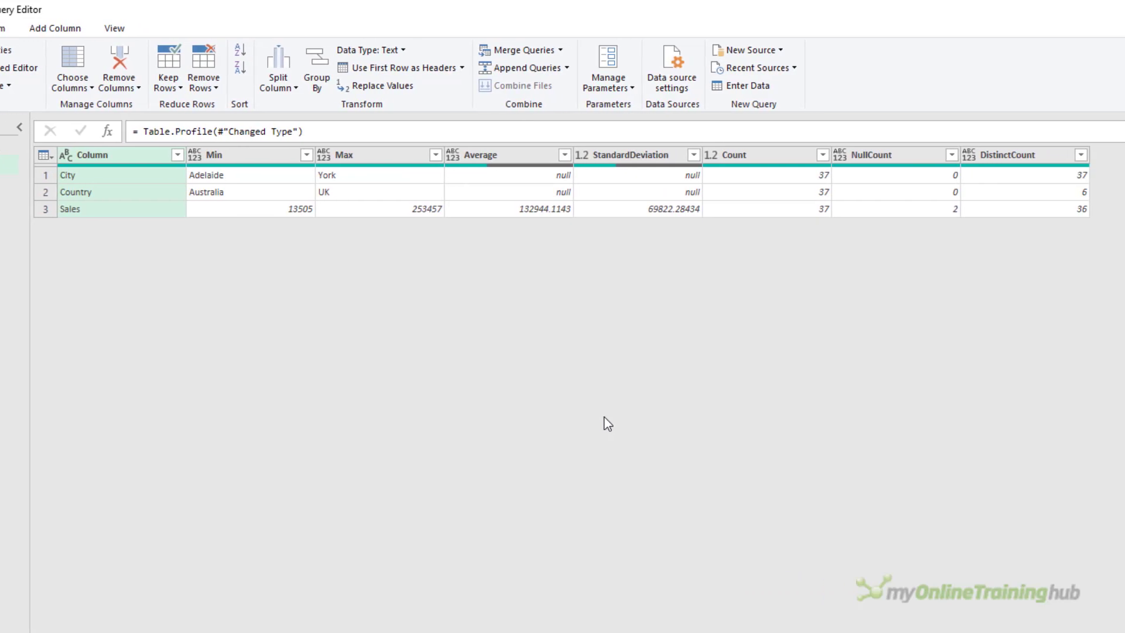
# Demote the headers and transpose the Stats profile so statistics run down the rows.
pyautogui.click(94, 154)
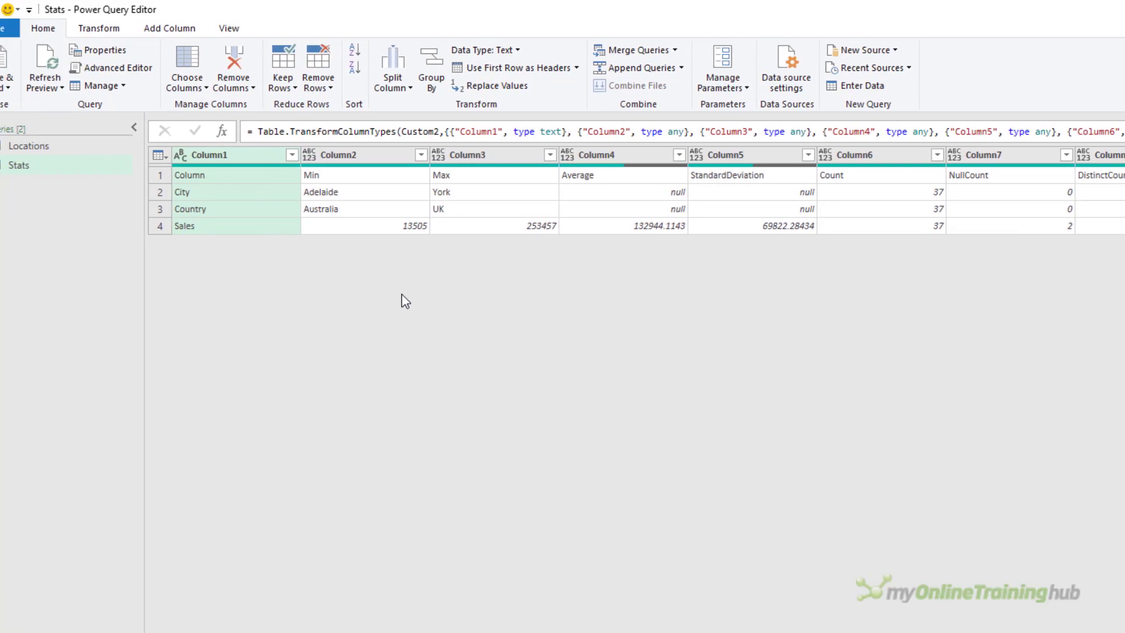
pyautogui.click(98, 29)
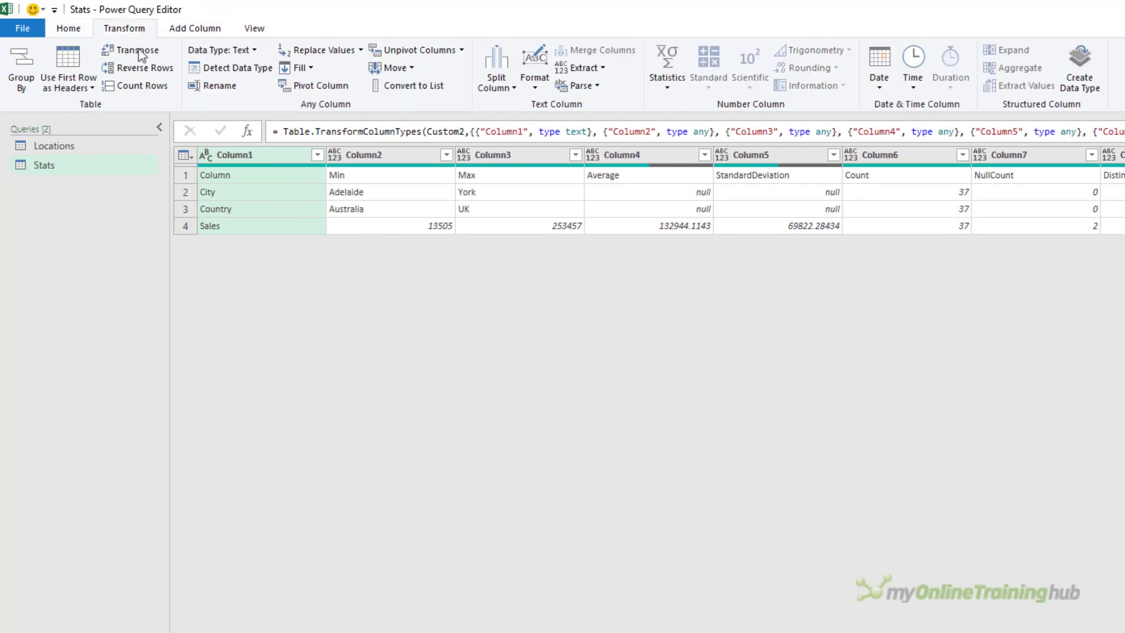
pyautogui.click(136, 49)
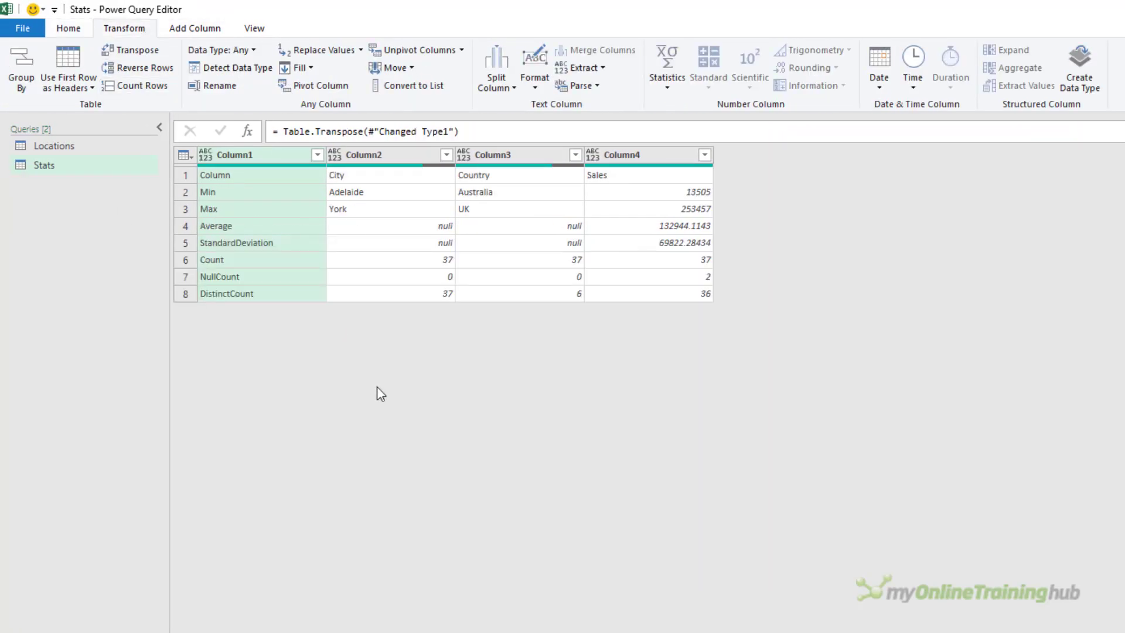
pyautogui.moveTo(259, 379)
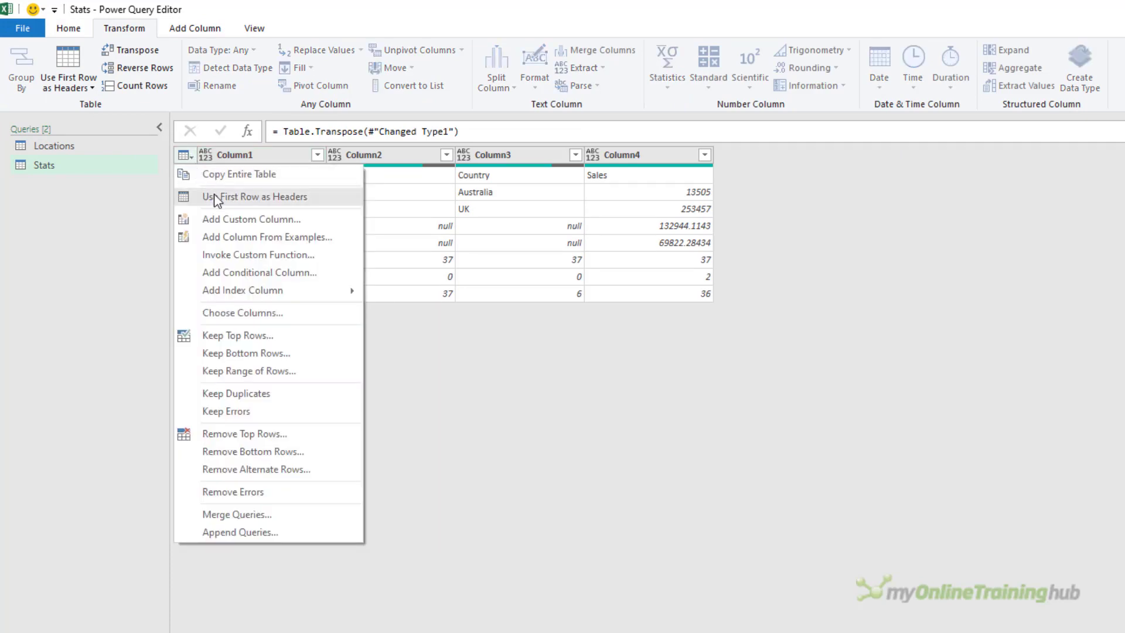
# Promote the first row to headers (Column, City, Country, Sales) and review the Count and 6 distinct countries.
pyautogui.click(255, 196)
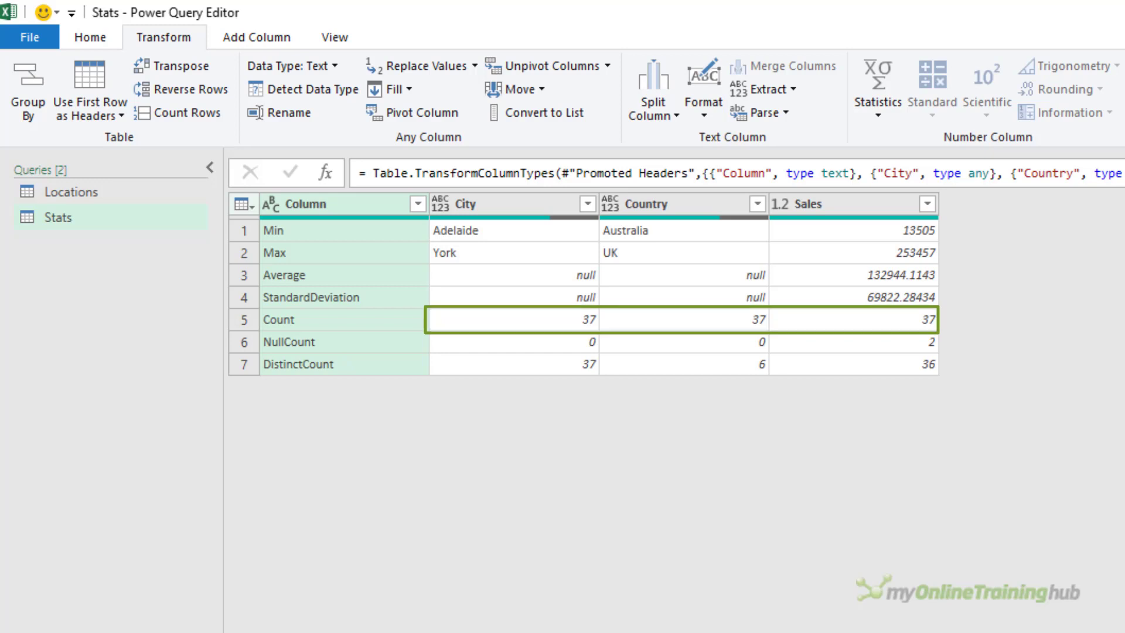
pyautogui.click(685, 364)
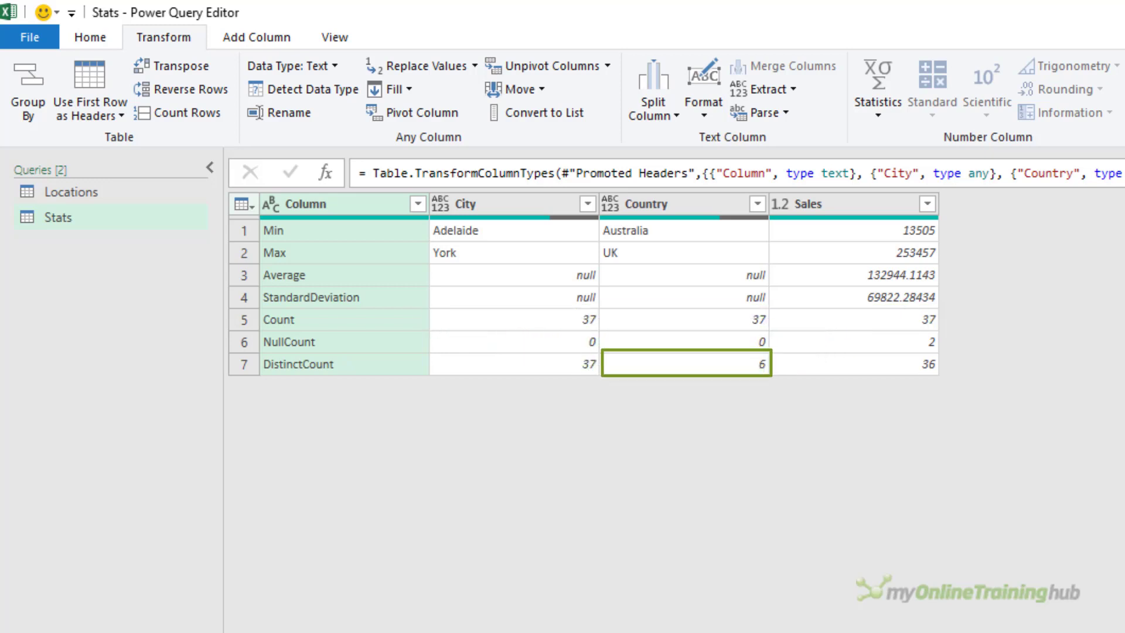
pyautogui.click(850, 342)
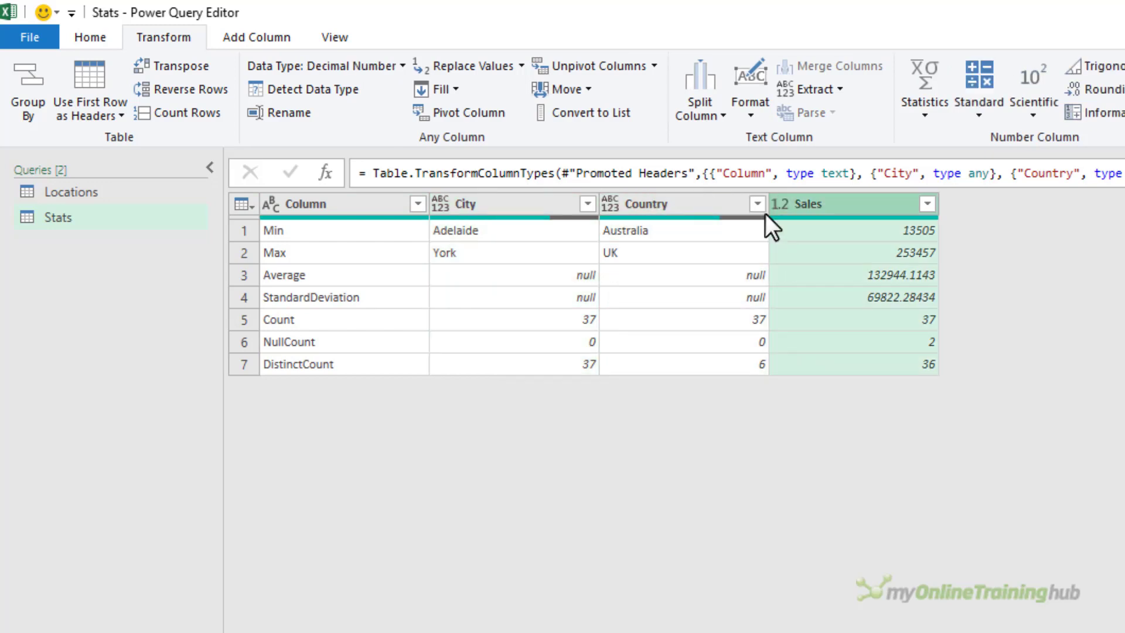
# Create a blank query Query1 returning =Stats[Sales] as a list.
pyautogui.rightClick(151, 308)
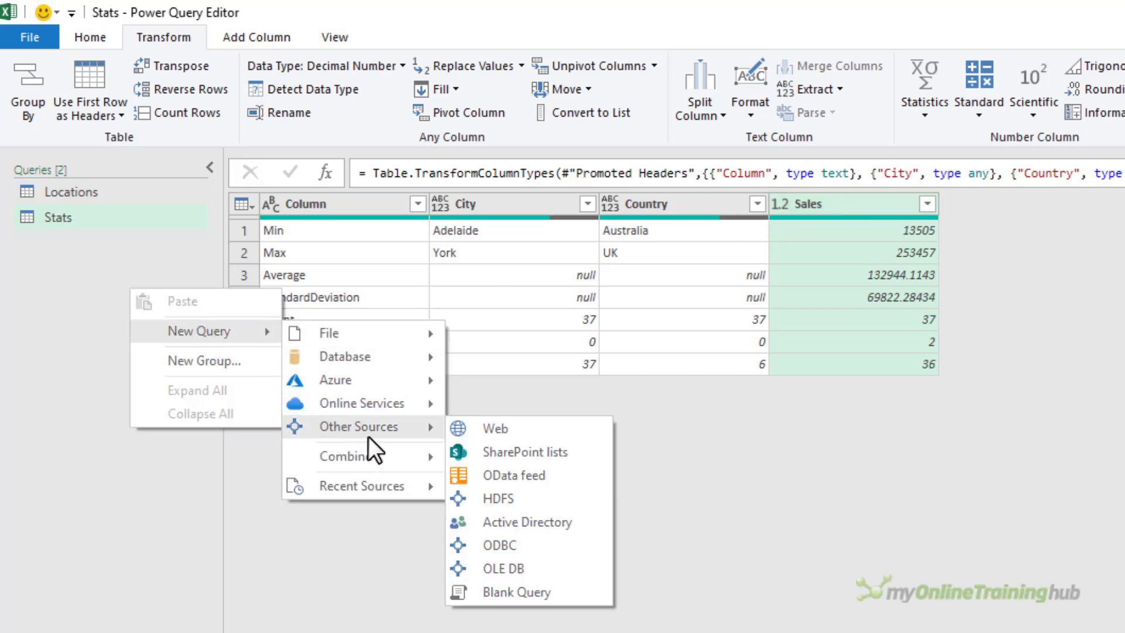
pyautogui.click(516, 592)
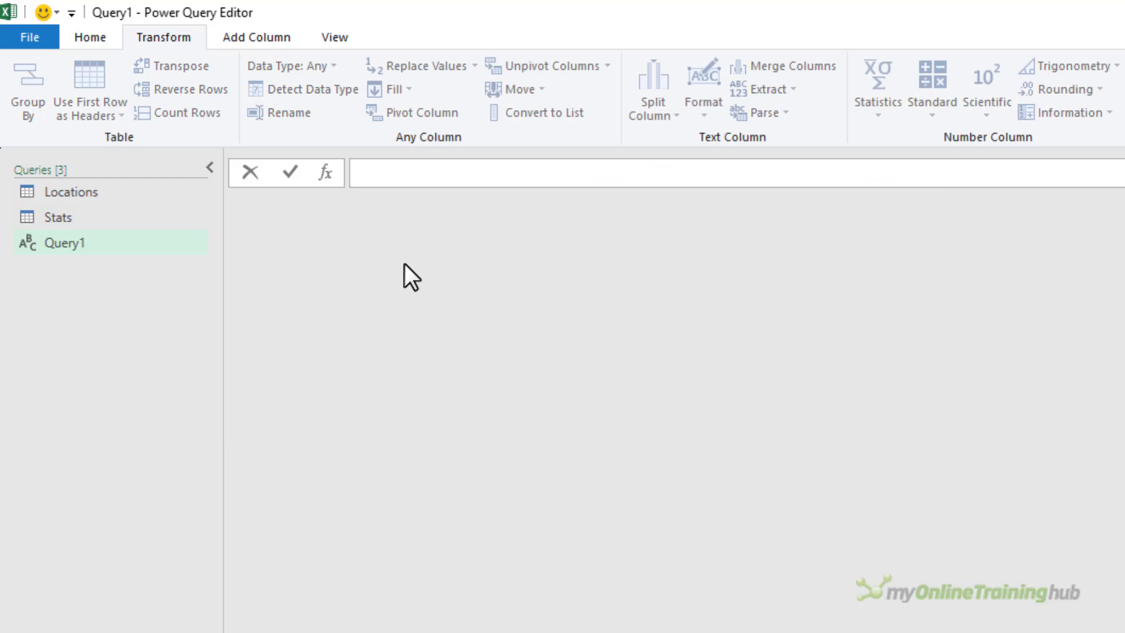
pyautogui.write('=Stats[Sales]')
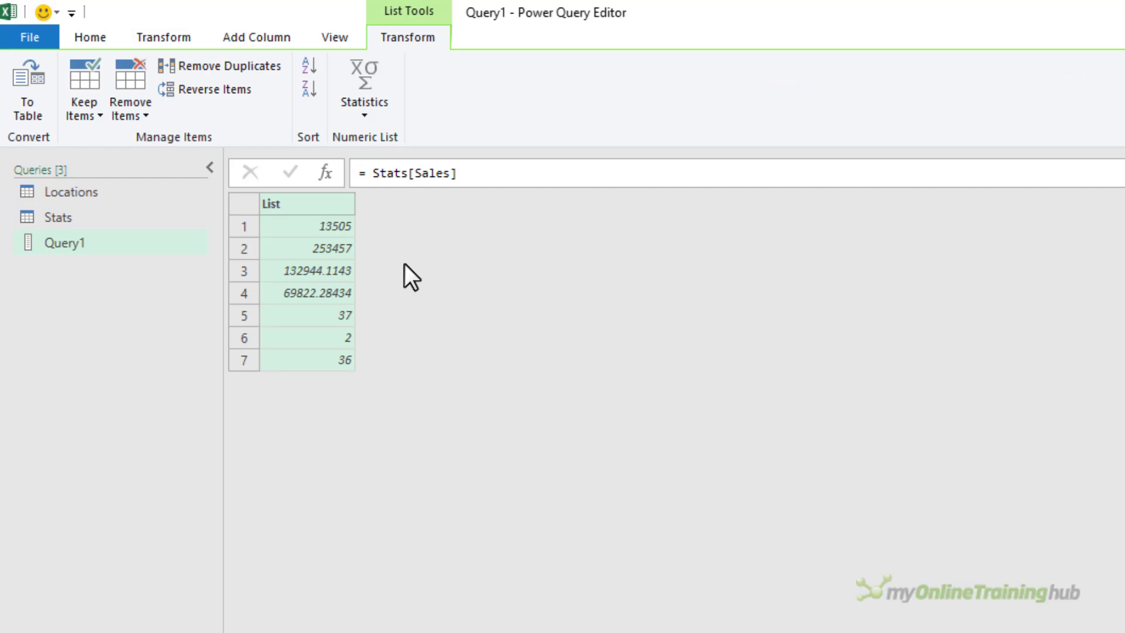
pyautogui.moveTo(314, 254)
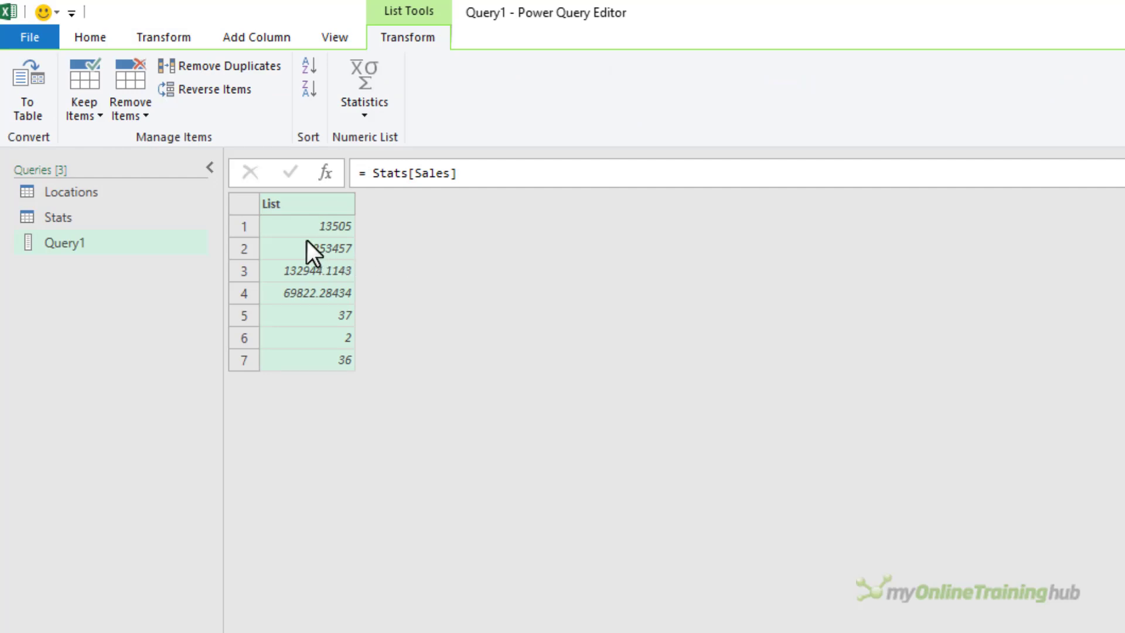
# Append {1} to the formula and rename Query1 to SalesMax, returning the maximum sales 253457.
pyautogui.click(56, 217)
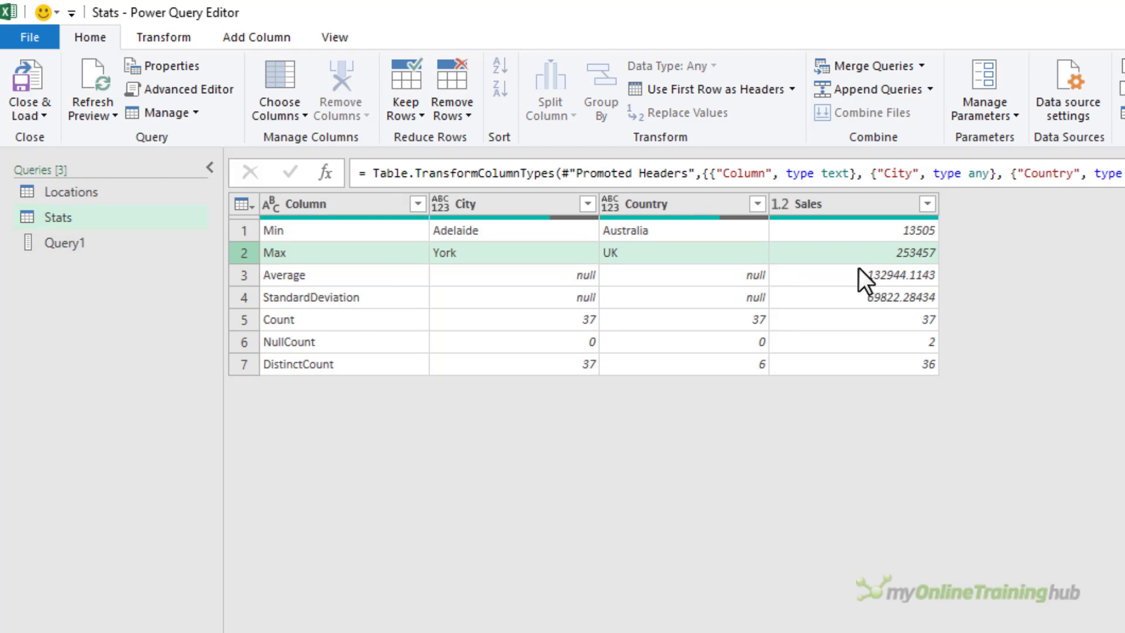
pyautogui.moveTo(373, 240)
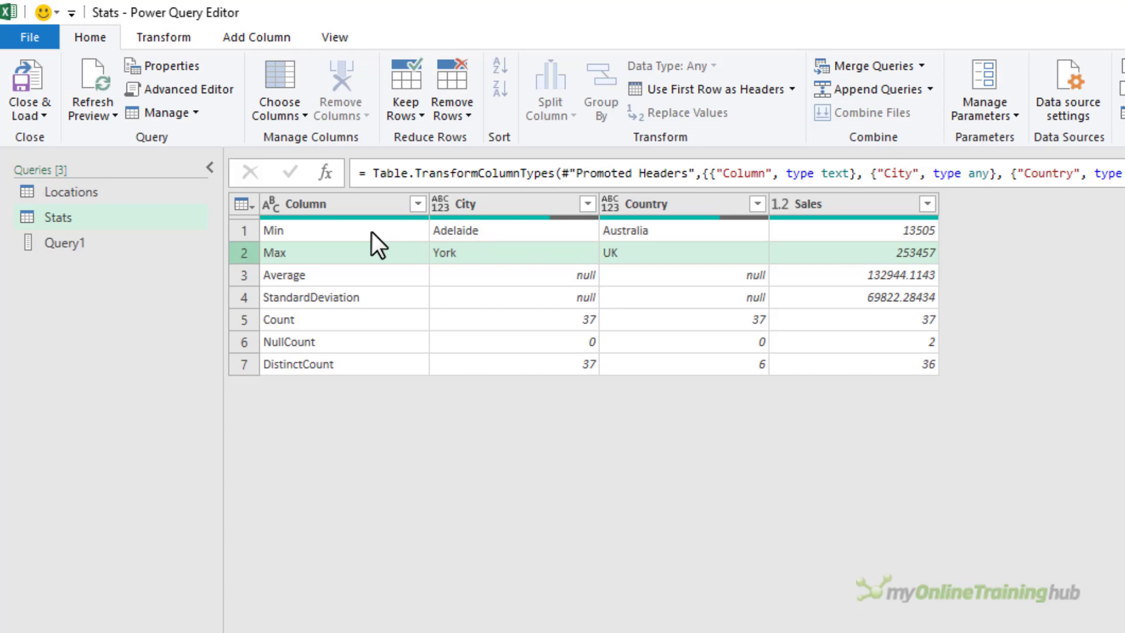
pyautogui.click(65, 243)
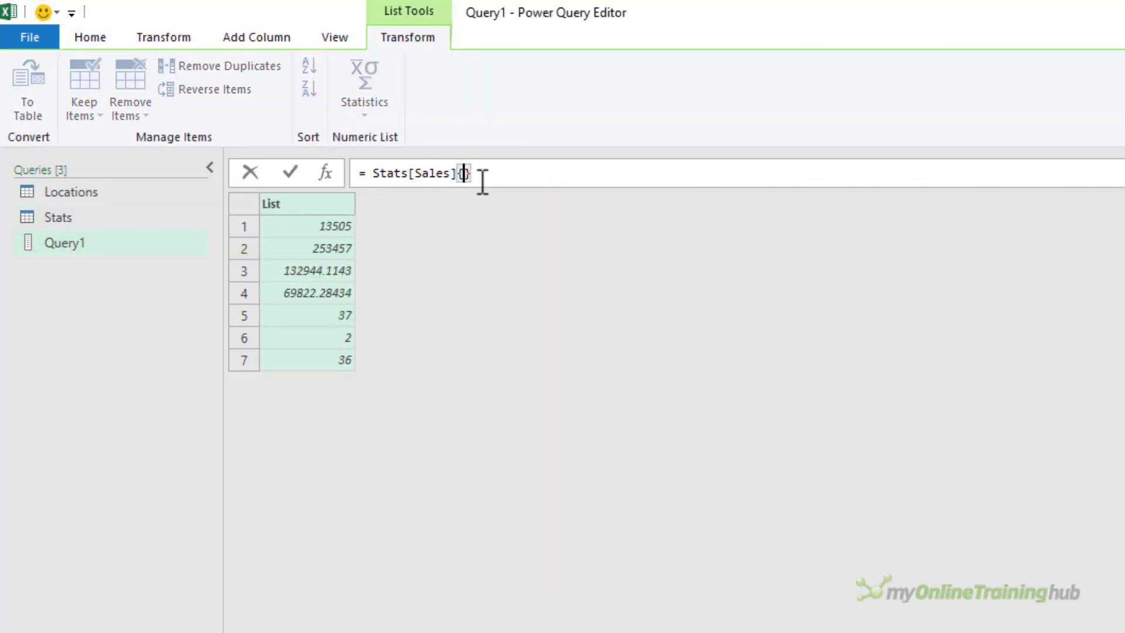
pyautogui.write('1')
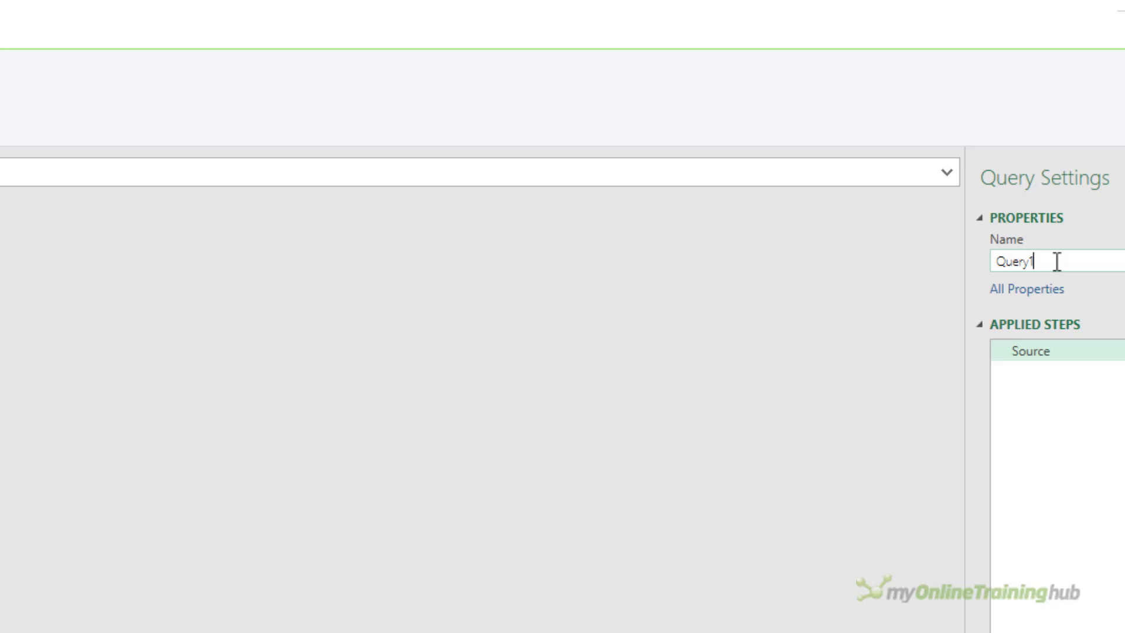
pyautogui.tripleClick(983, 260)
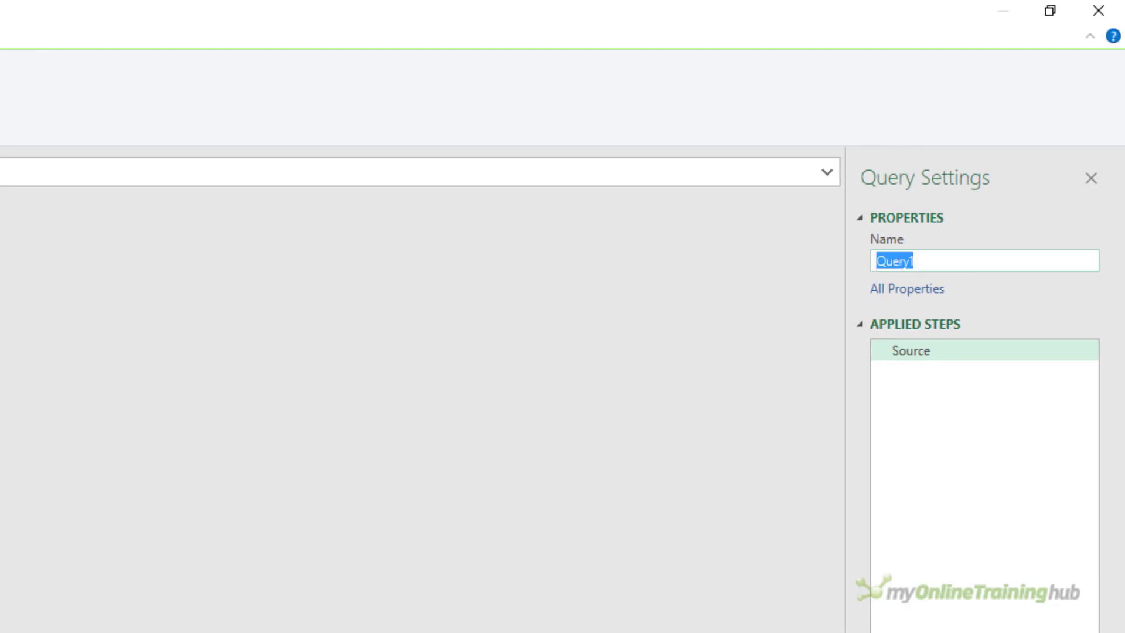
pyautogui.write('SalesMax')
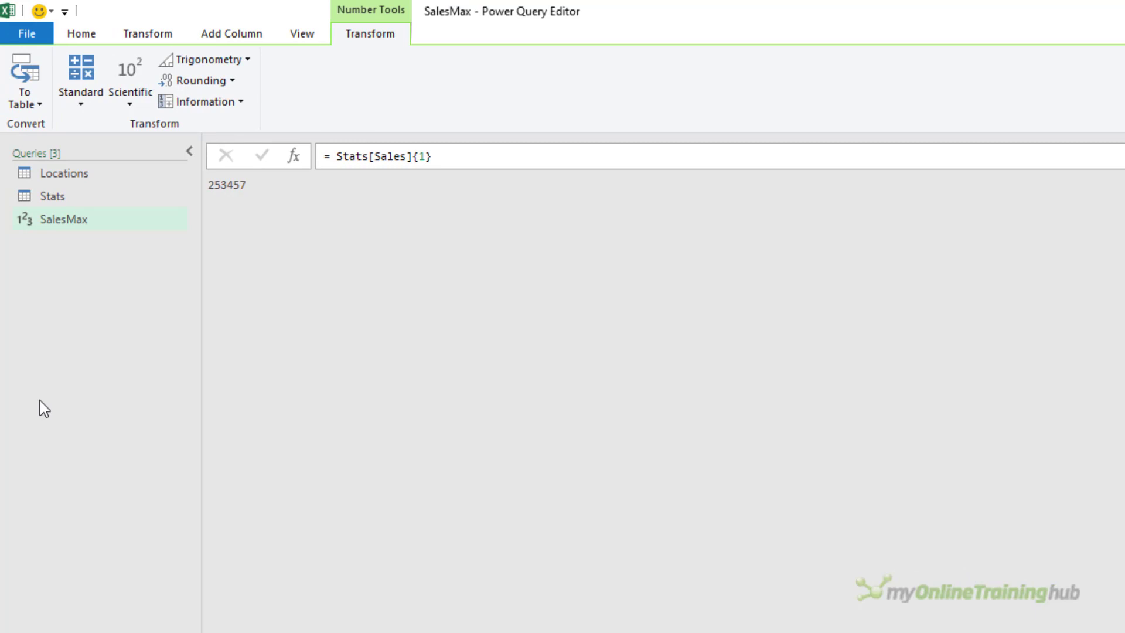
pyautogui.moveTo(60, 338)
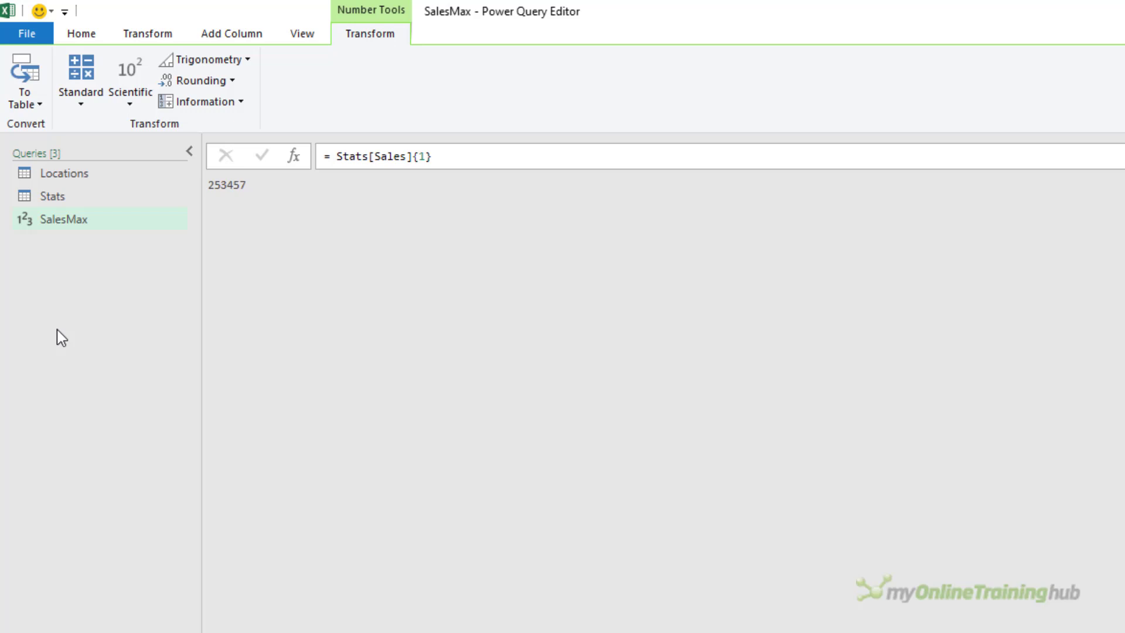
# Return to the Locations query and start a Custom Column from Add Column.
pyautogui.click(64, 173)
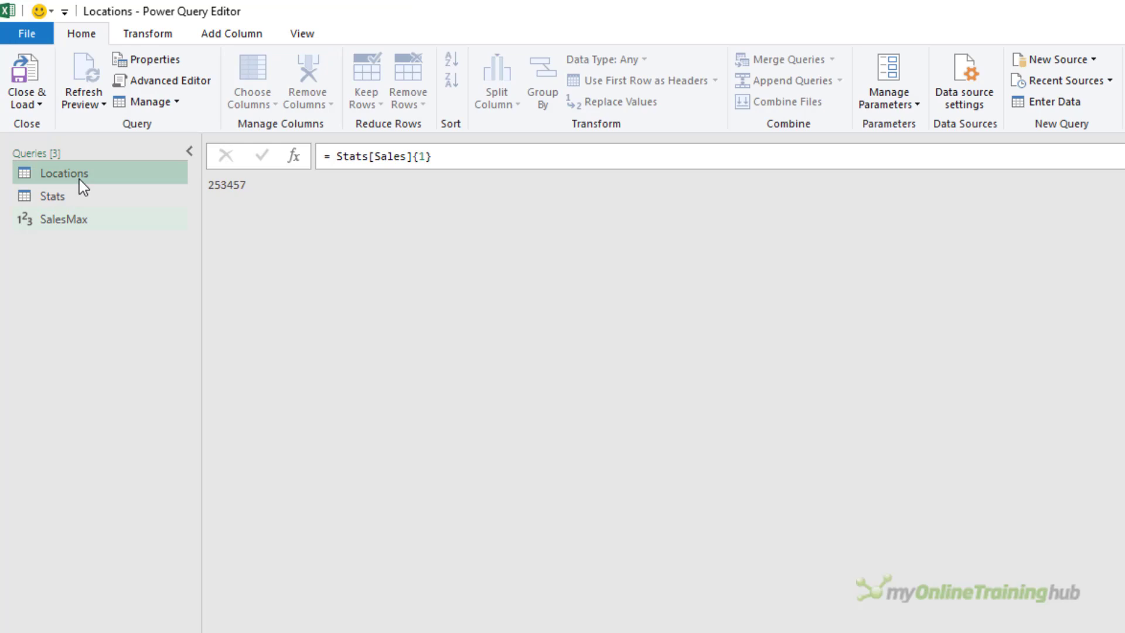
pyautogui.click(63, 172)
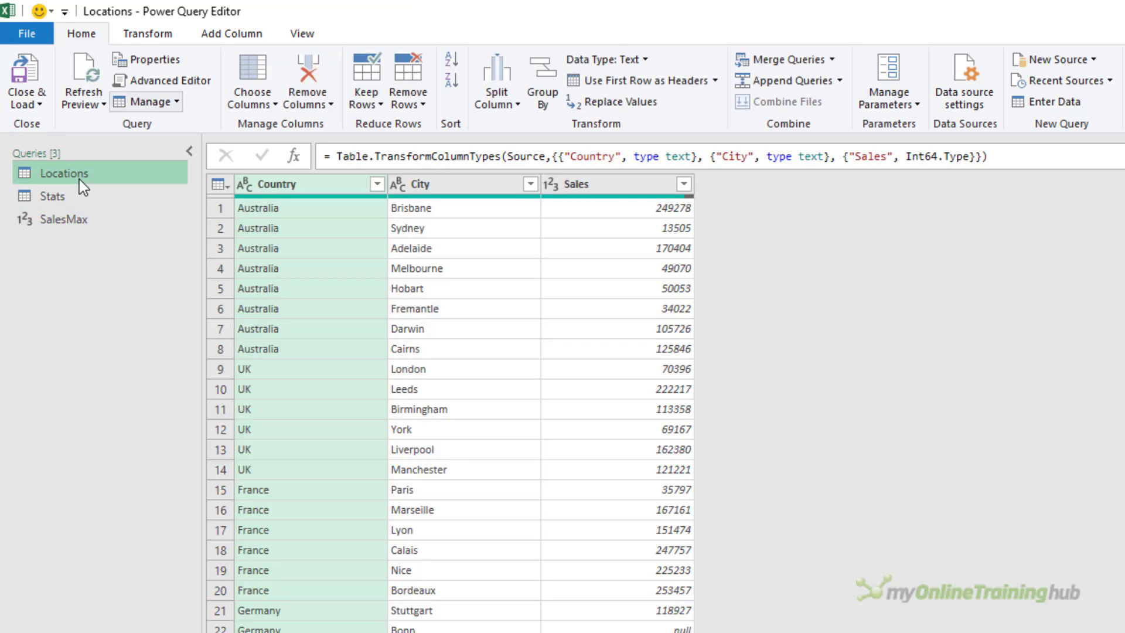
pyautogui.click(231, 32)
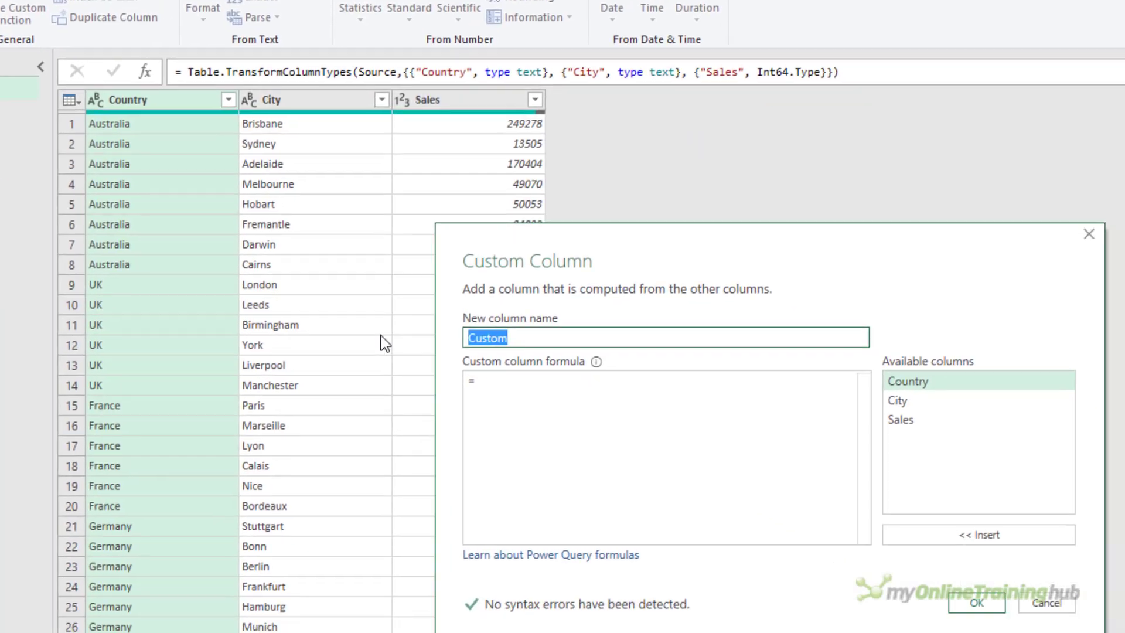
# Add a % Max Sales column computing [Sales] / SalesMax and type it as Percentage.
pyautogui.write('% Mak')
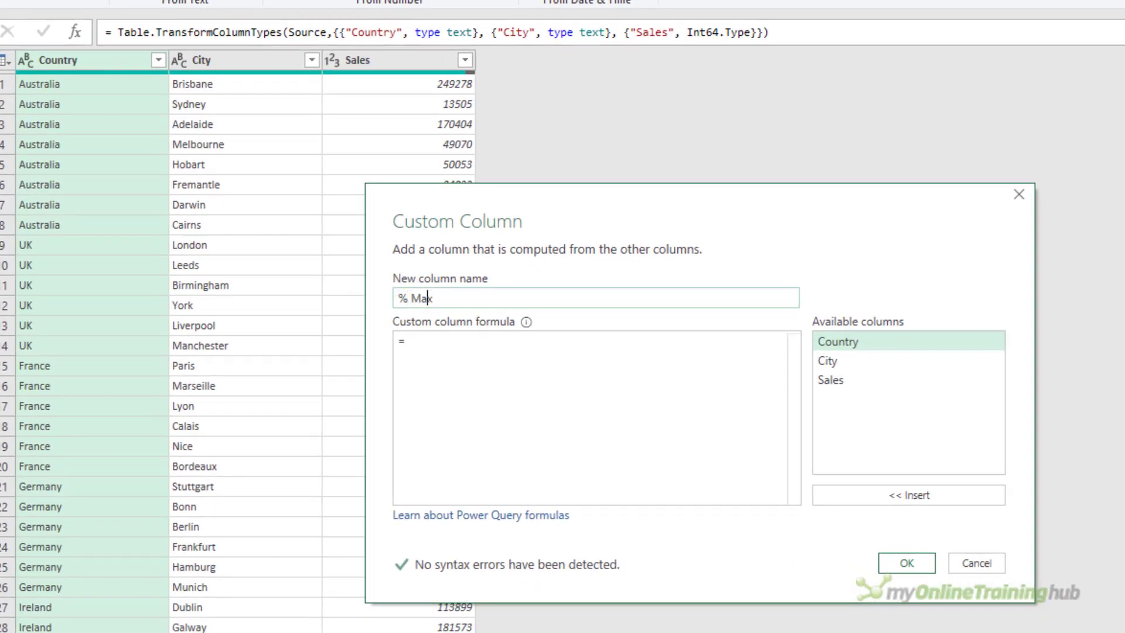
pyautogui.write('x Sales')
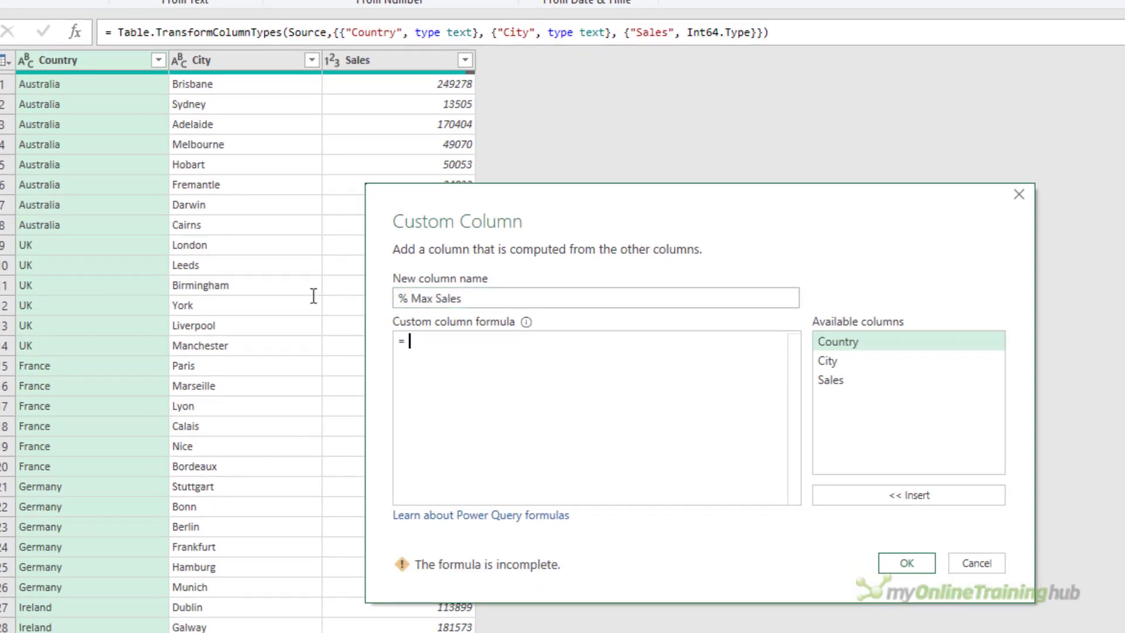
pyautogui.write('[Sales] /')
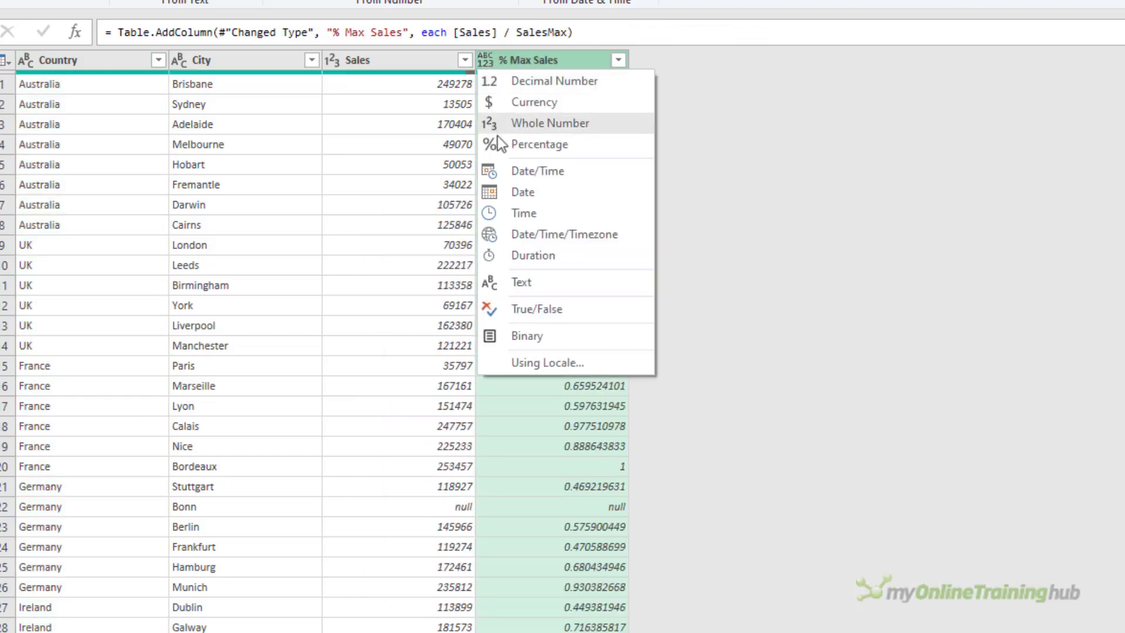
pyautogui.click(539, 144)
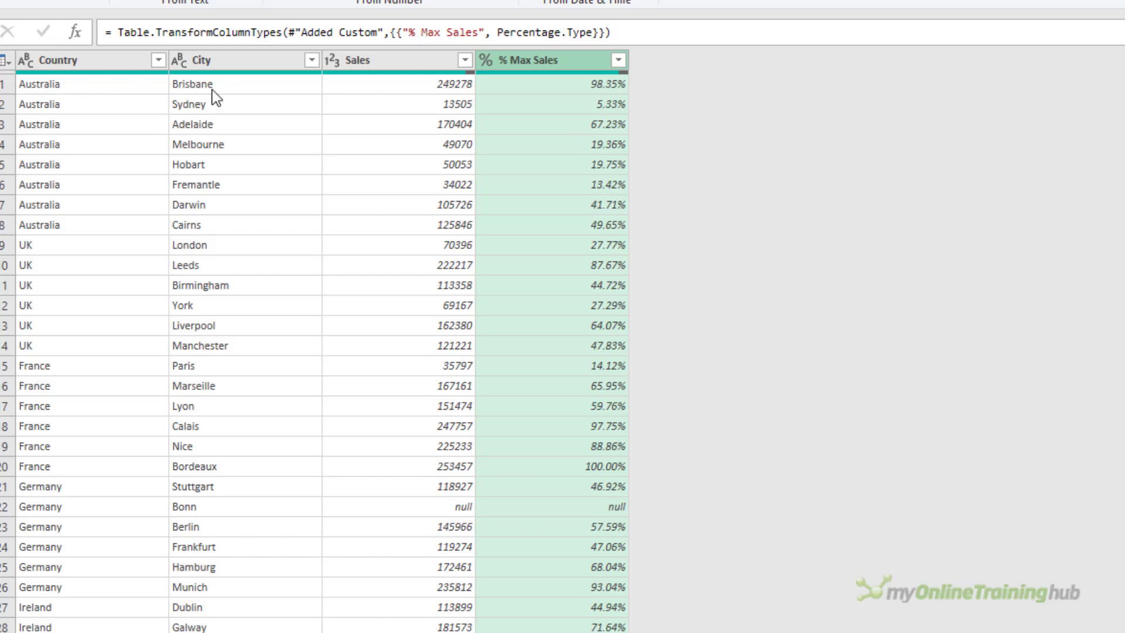
pyautogui.moveTo(574, 95)
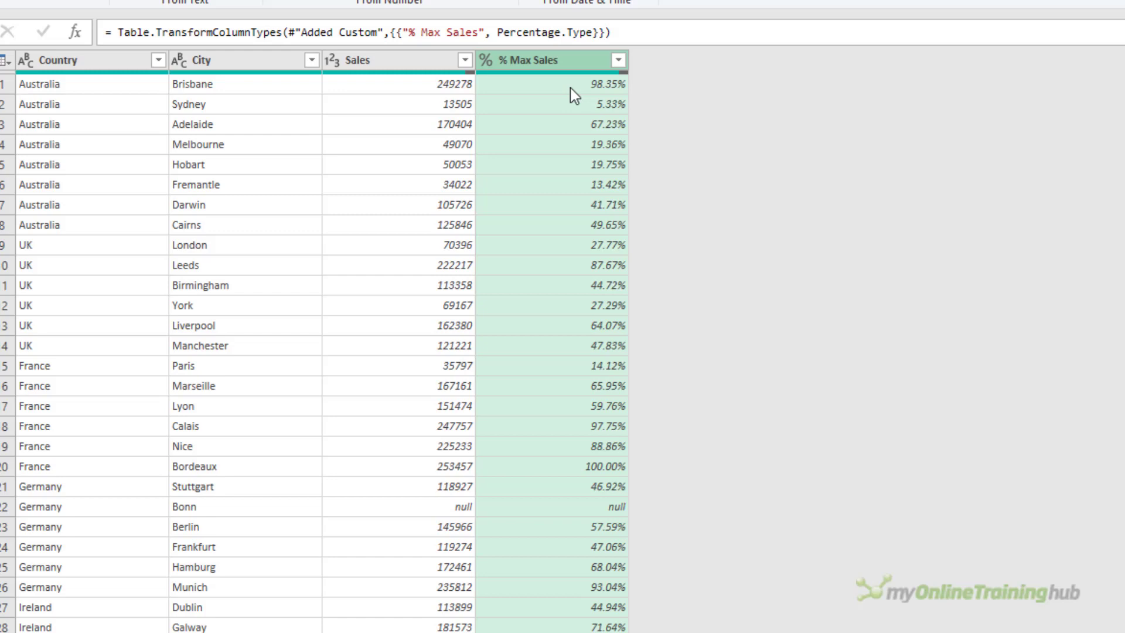
pyautogui.moveTo(705, 193)
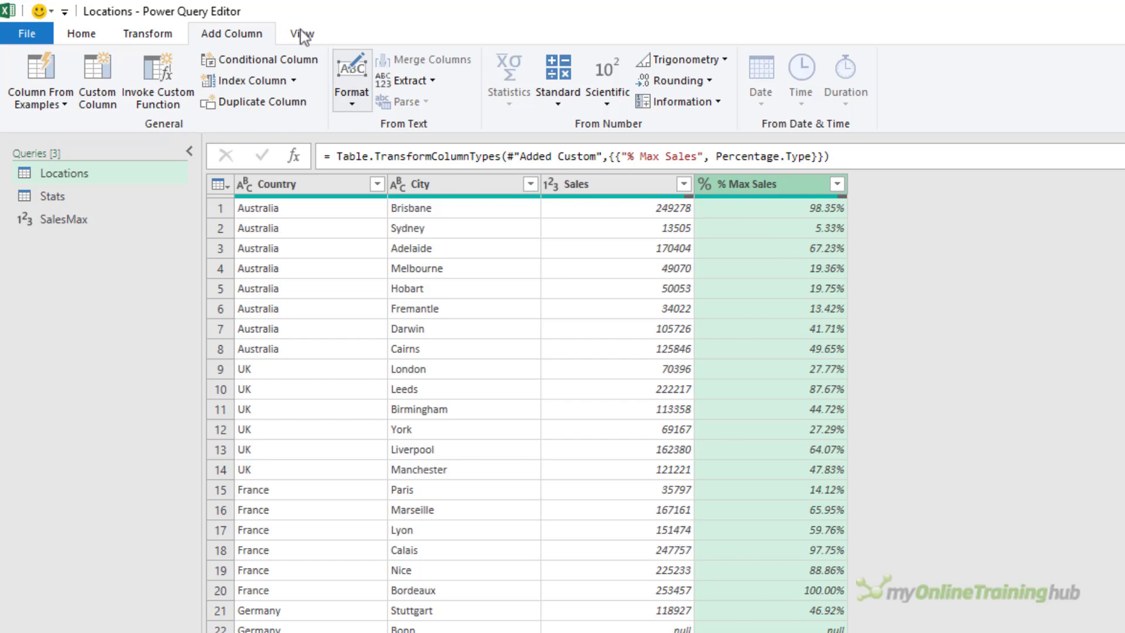
# Enable Column profile and profile the Country column: 37 values, 6 distinct, Australia most frequent.
pyautogui.click(301, 32)
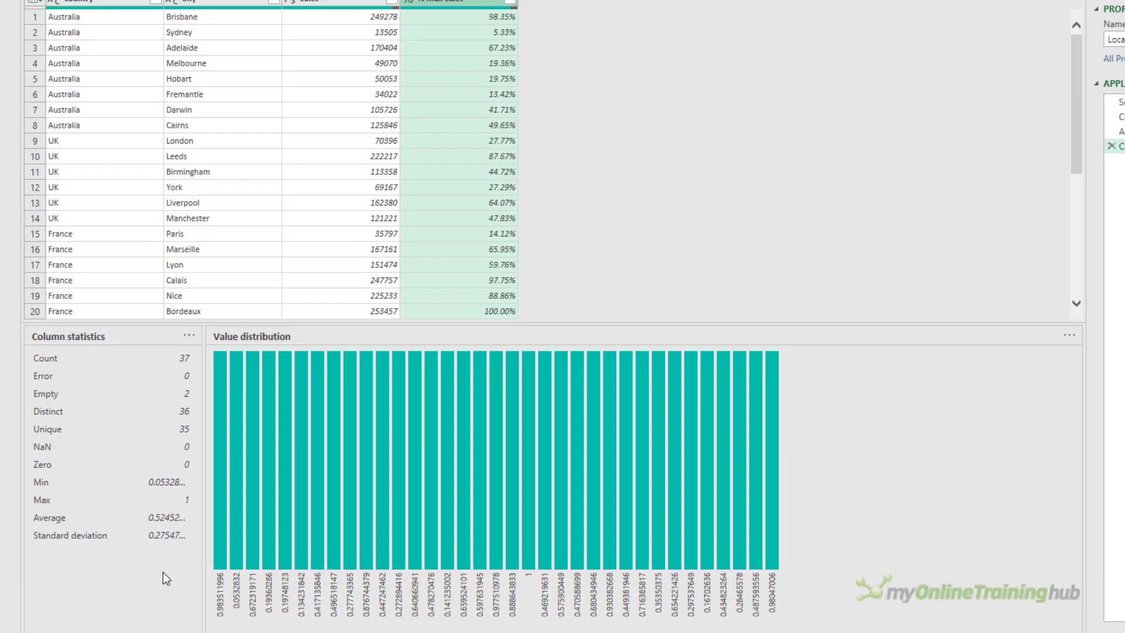
pyautogui.click(78, 14)
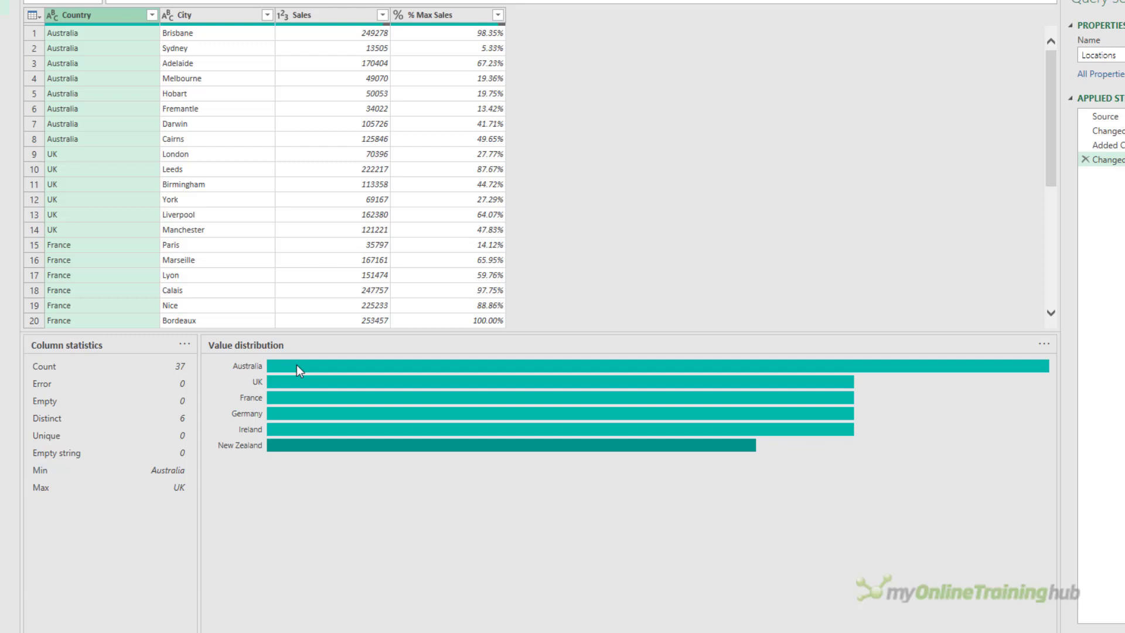
pyautogui.moveTo(301, 366)
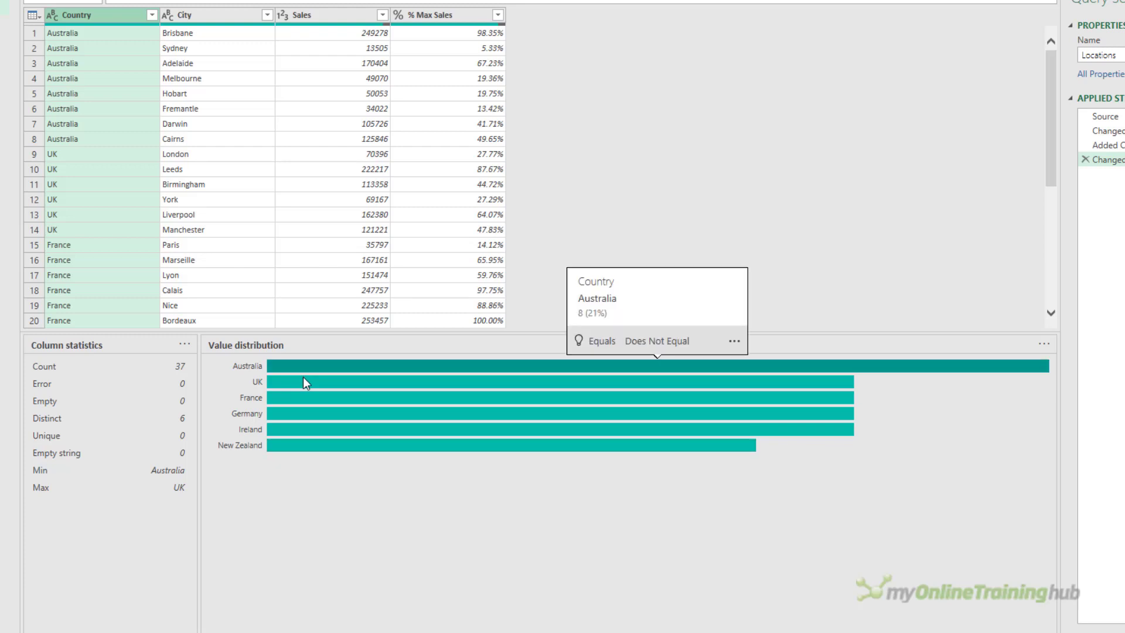
pyautogui.click(964, 345)
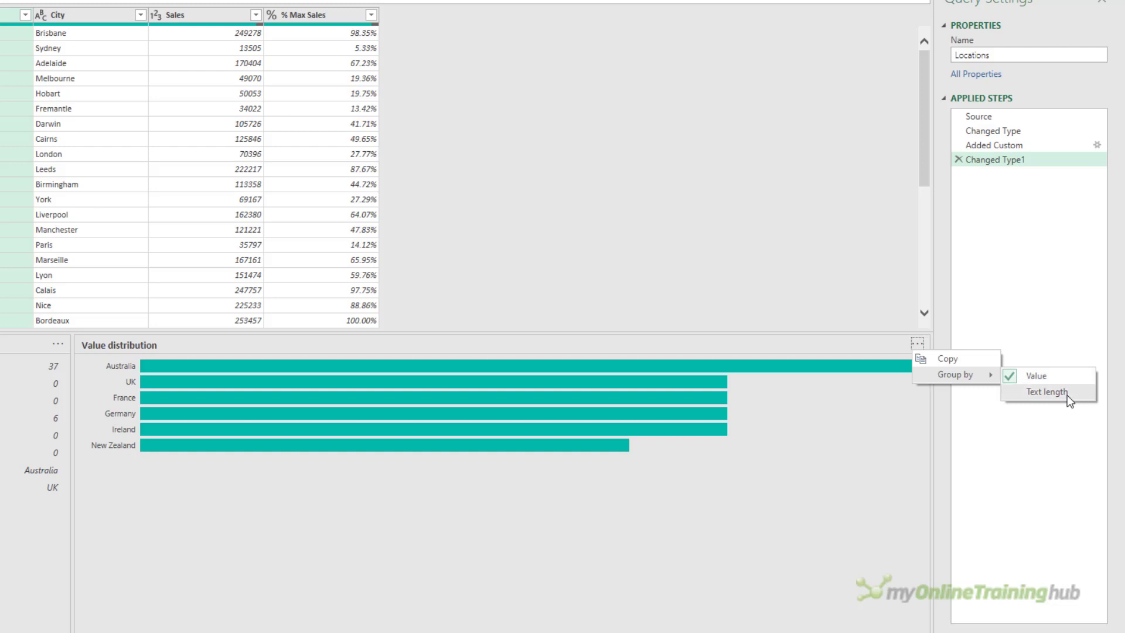
# Group Country distribution by text length, filter to seven-letter countries, then remove the Filtered Rows step.
pyautogui.click(1046, 391)
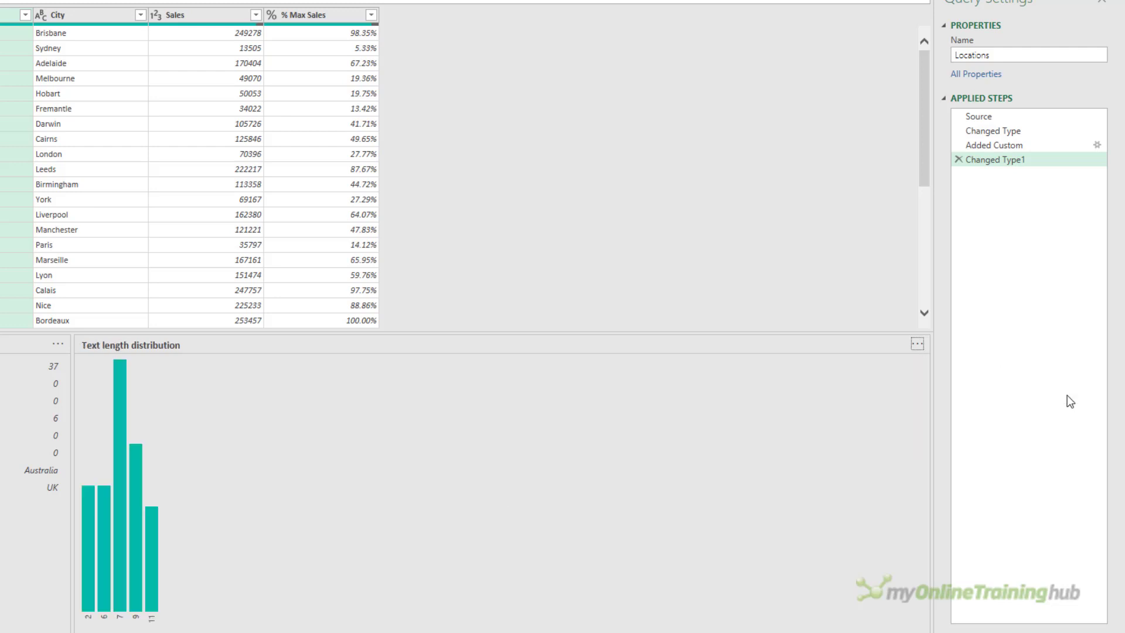
pyautogui.moveTo(122, 429)
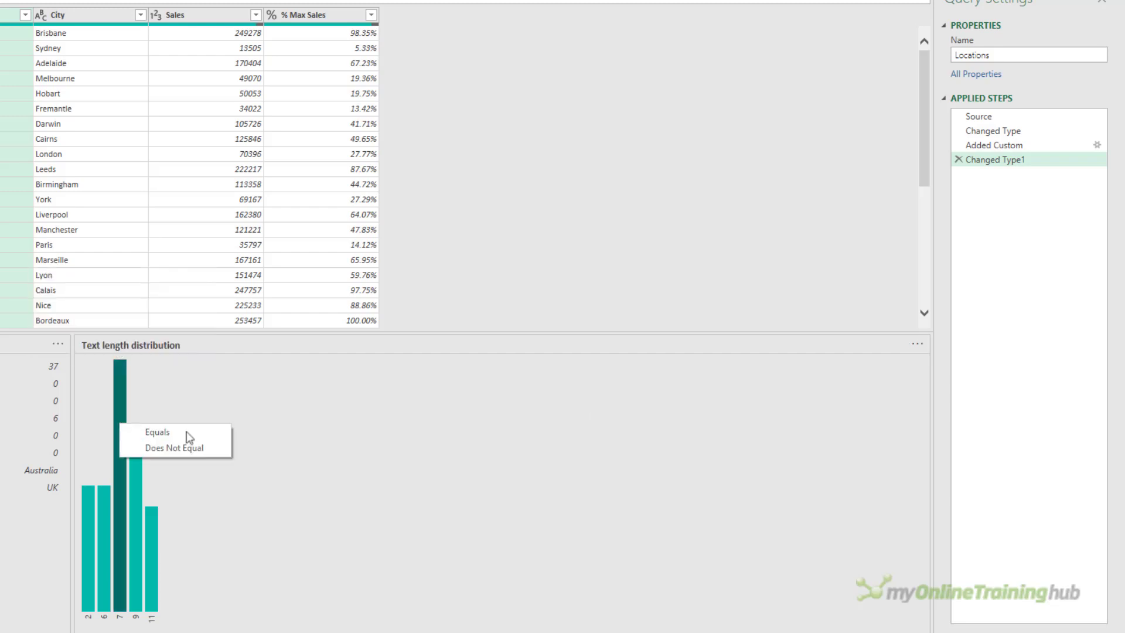
pyautogui.moveTo(203, 437)
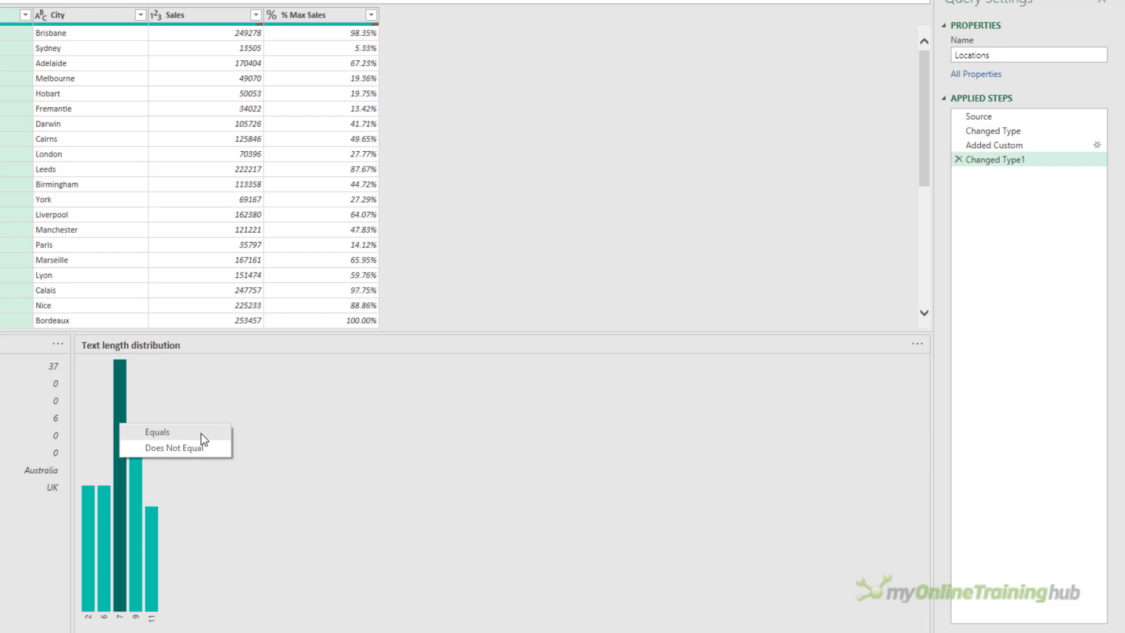
pyautogui.click(157, 432)
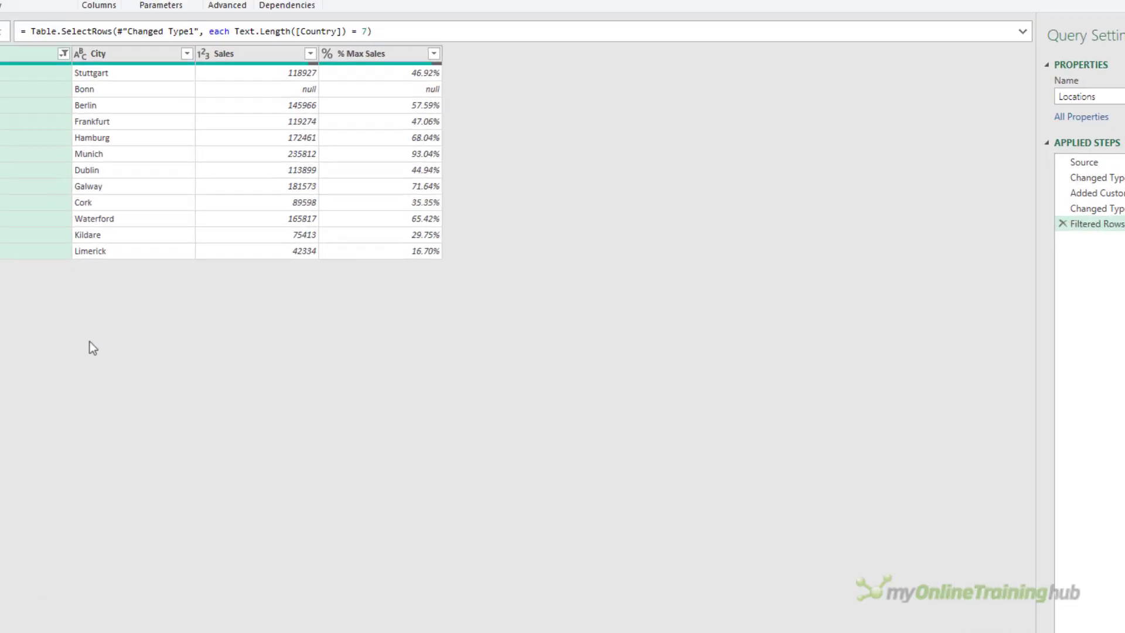
pyautogui.click(95, 16)
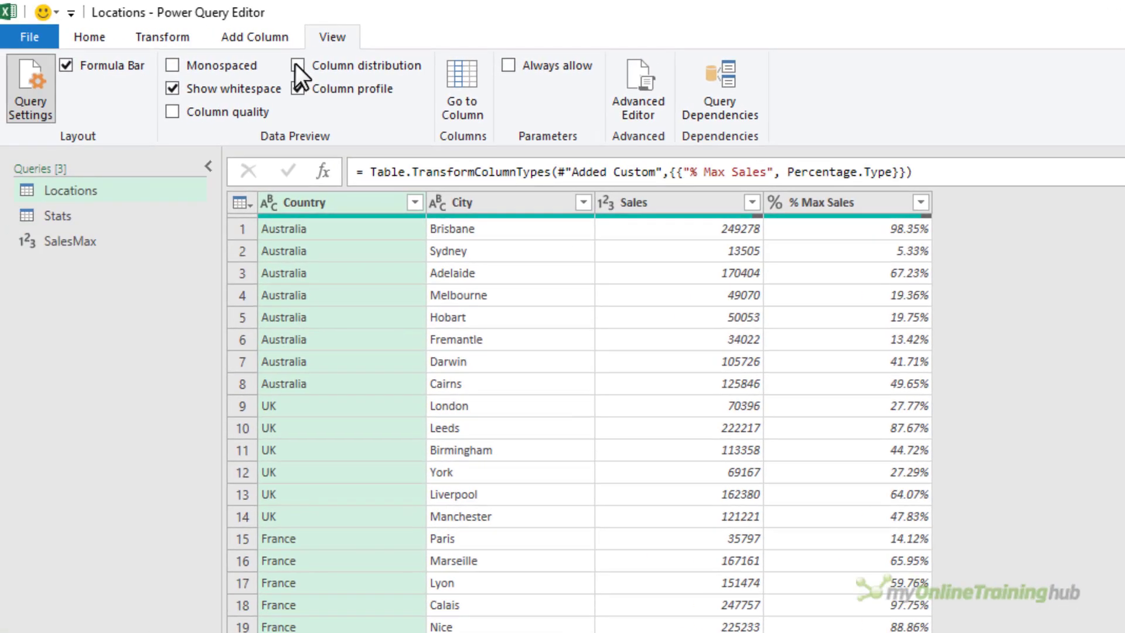
pyautogui.moveTo(301, 65)
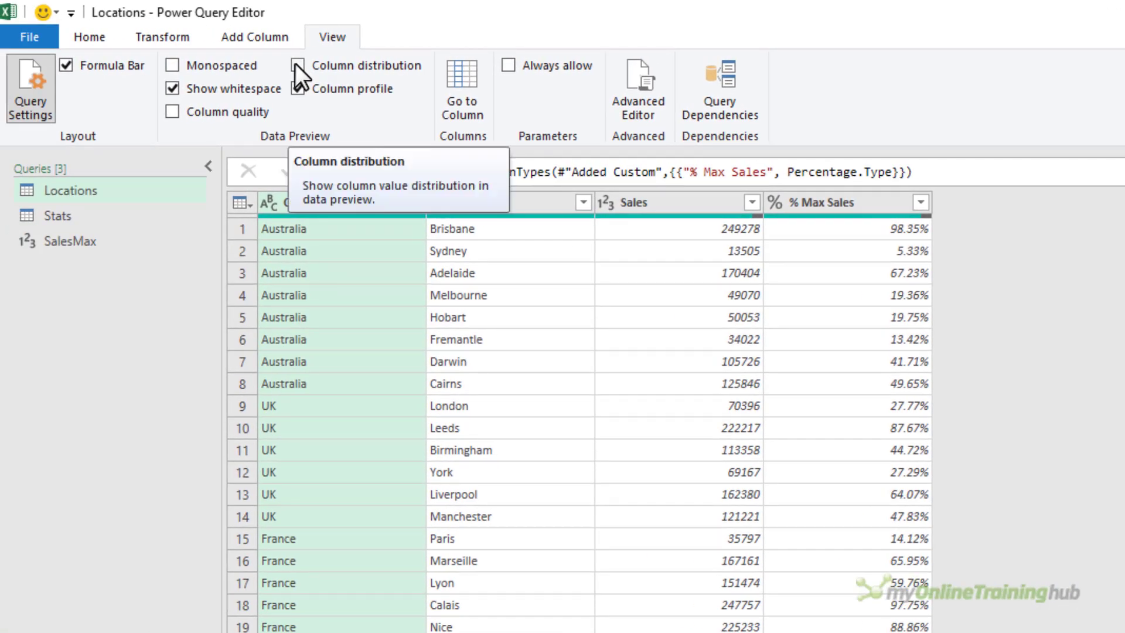
# Enable Column distribution to show distinct and unique counts under every column header.
pyautogui.click(296, 65)
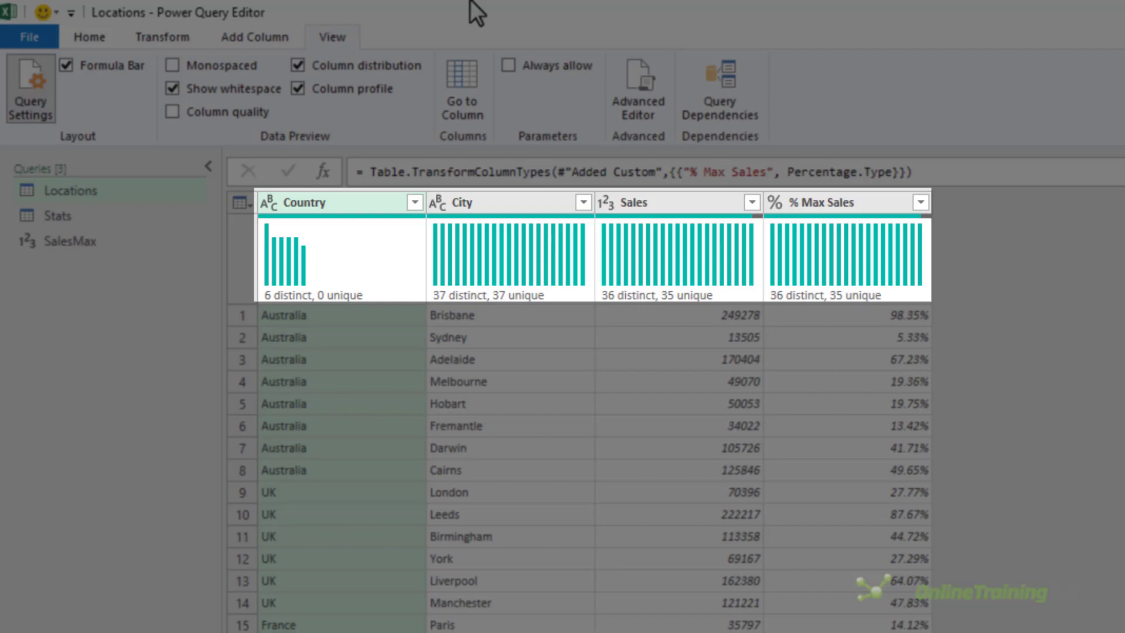
# Enable Column quality previews and bring up the data quality actions menu for City.
pyautogui.click(173, 111)
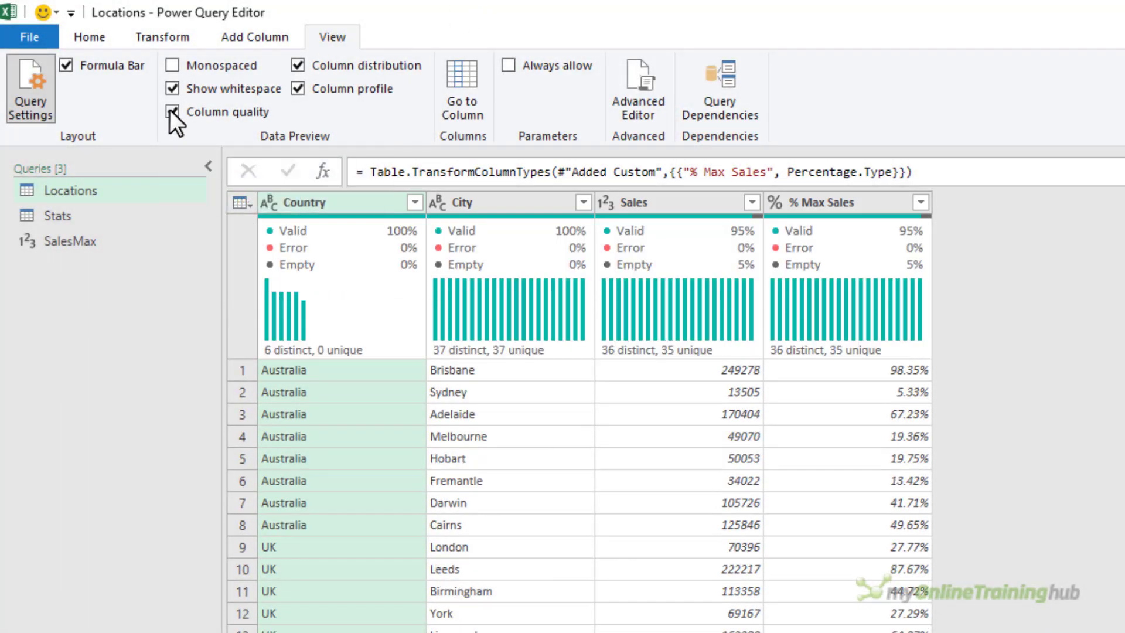
pyautogui.click(174, 111)
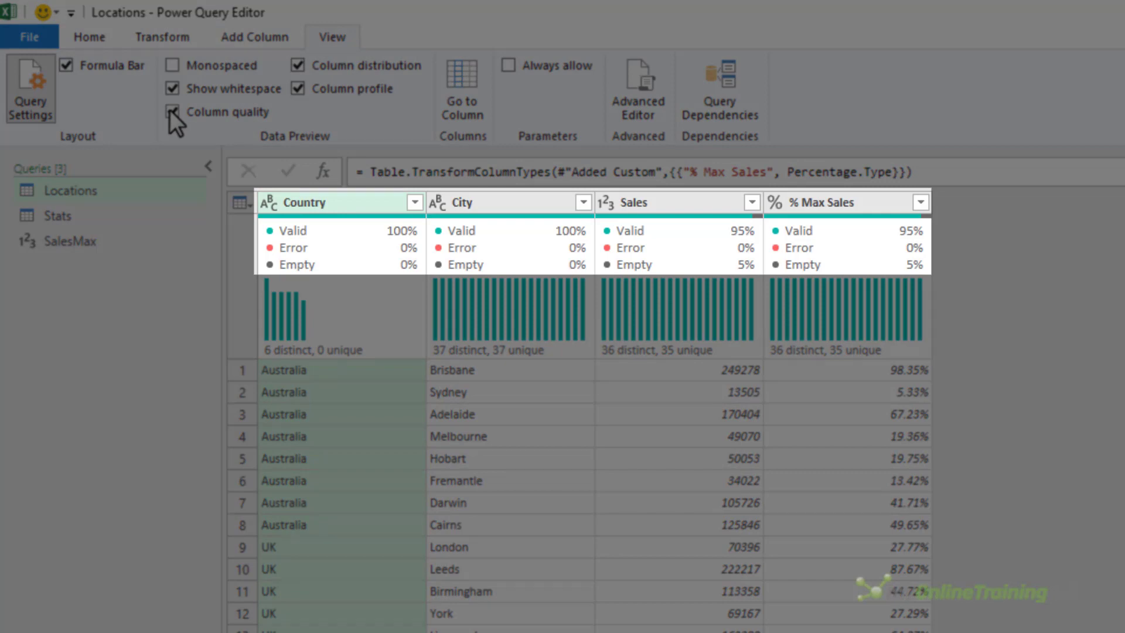
pyautogui.click(172, 112)
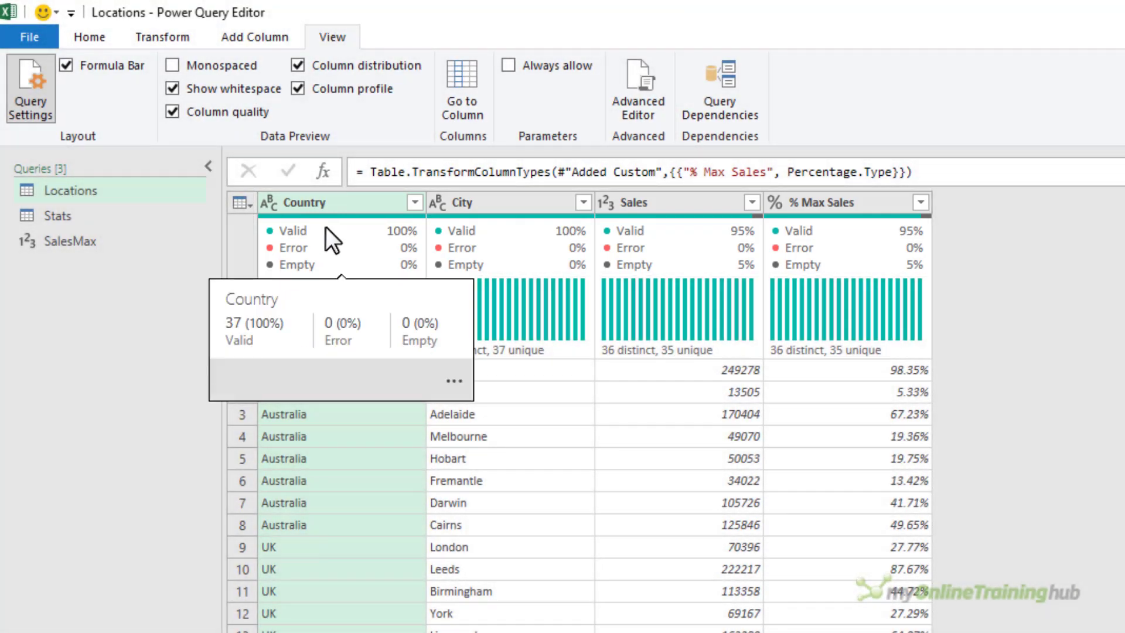
pyautogui.moveTo(413, 254)
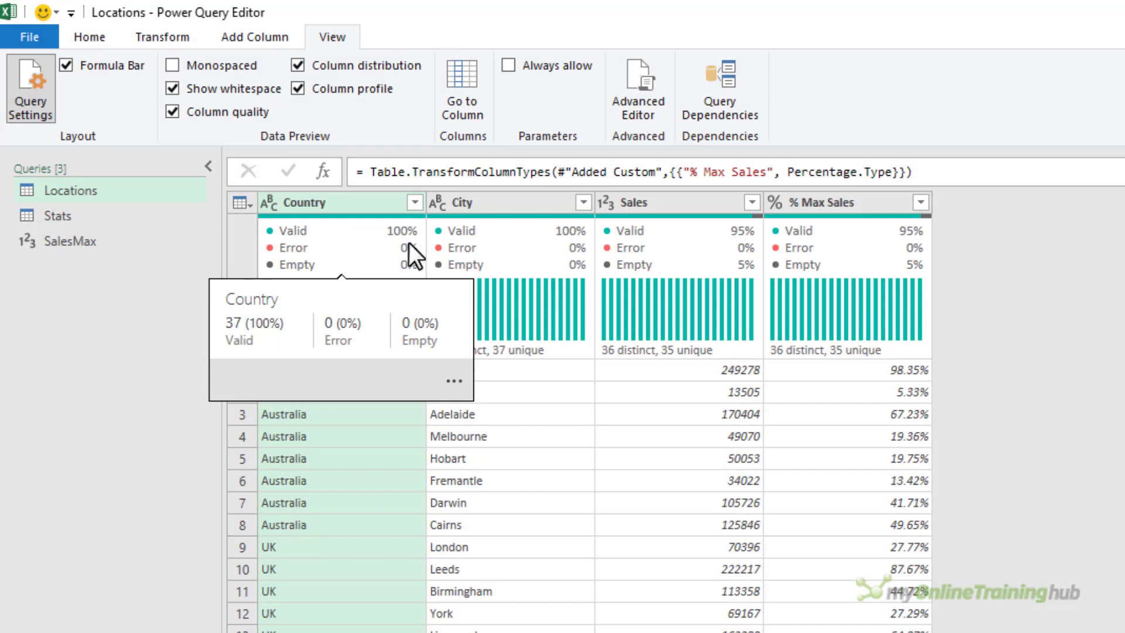
pyautogui.moveTo(494, 270)
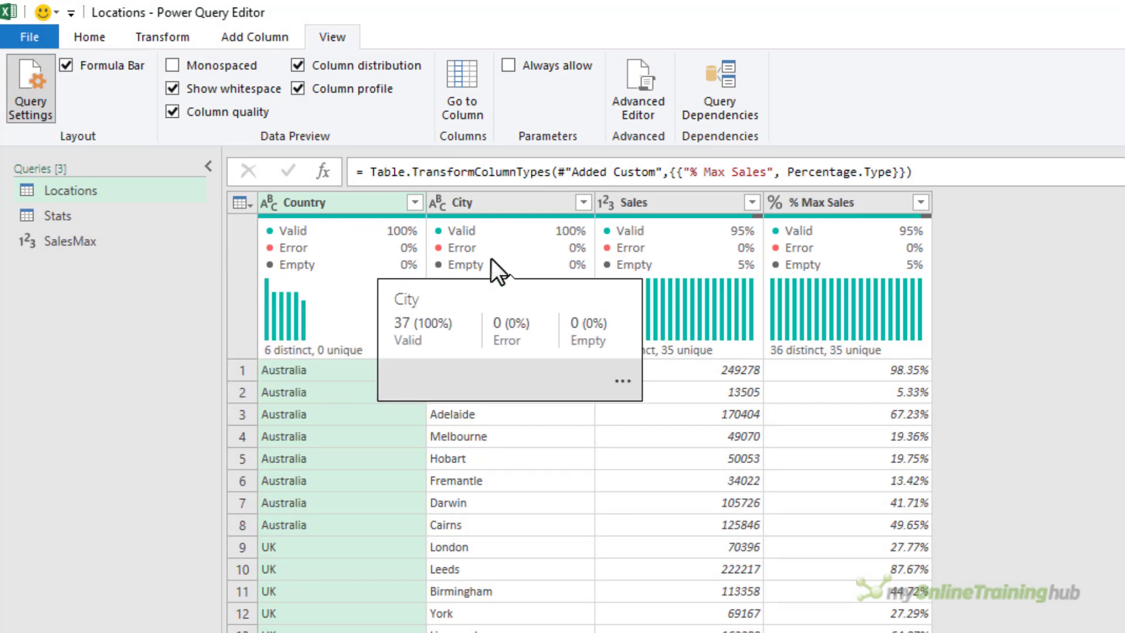
pyautogui.moveTo(545, 316)
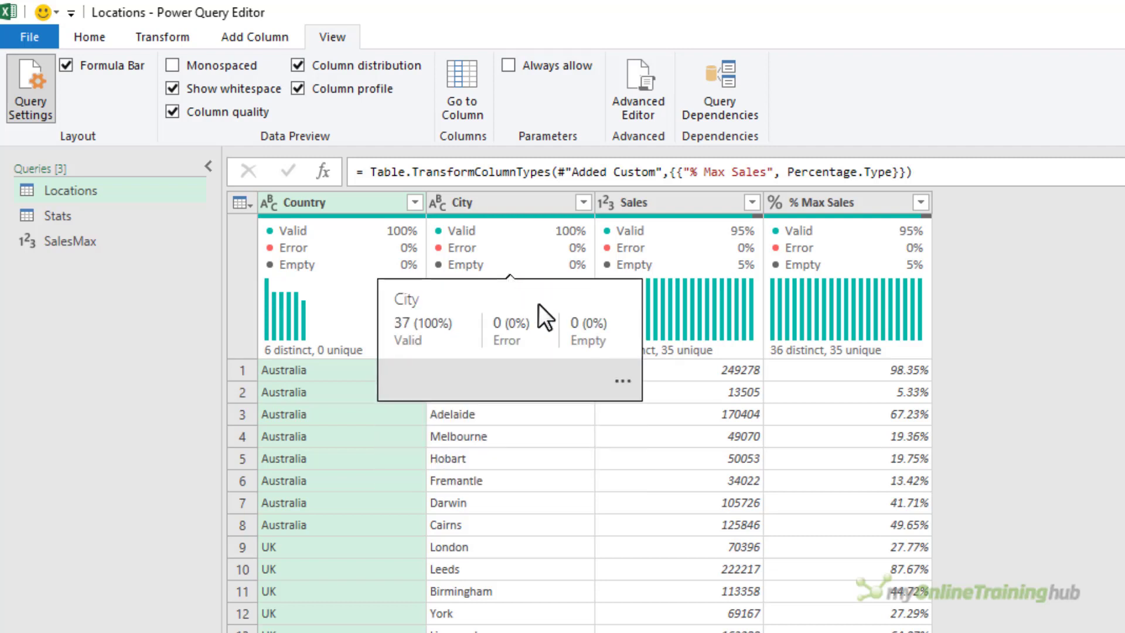
pyautogui.click(622, 381)
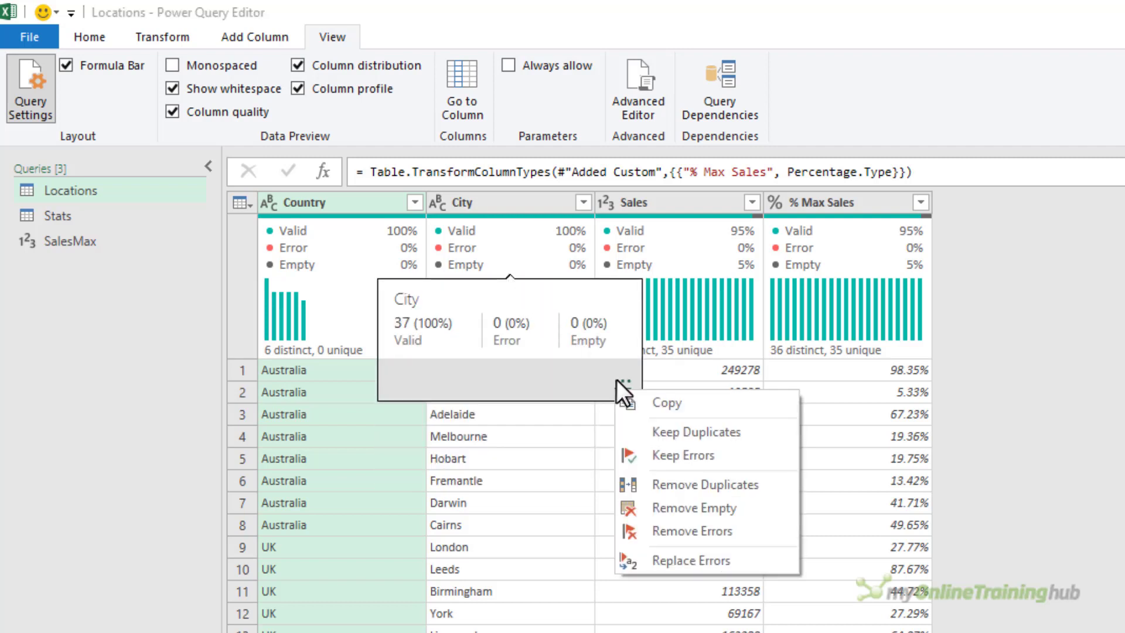
pyautogui.moveTo(366, 460)
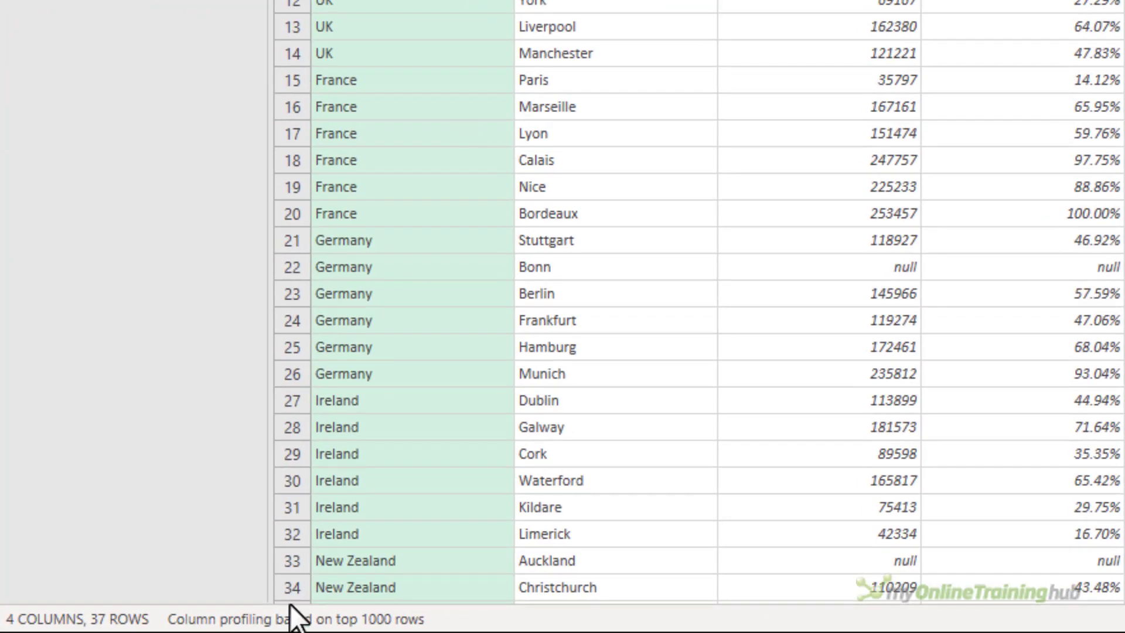
# Show the profiling scope choice between top 1000 rows and the entire data set.
pyautogui.click(294, 619)
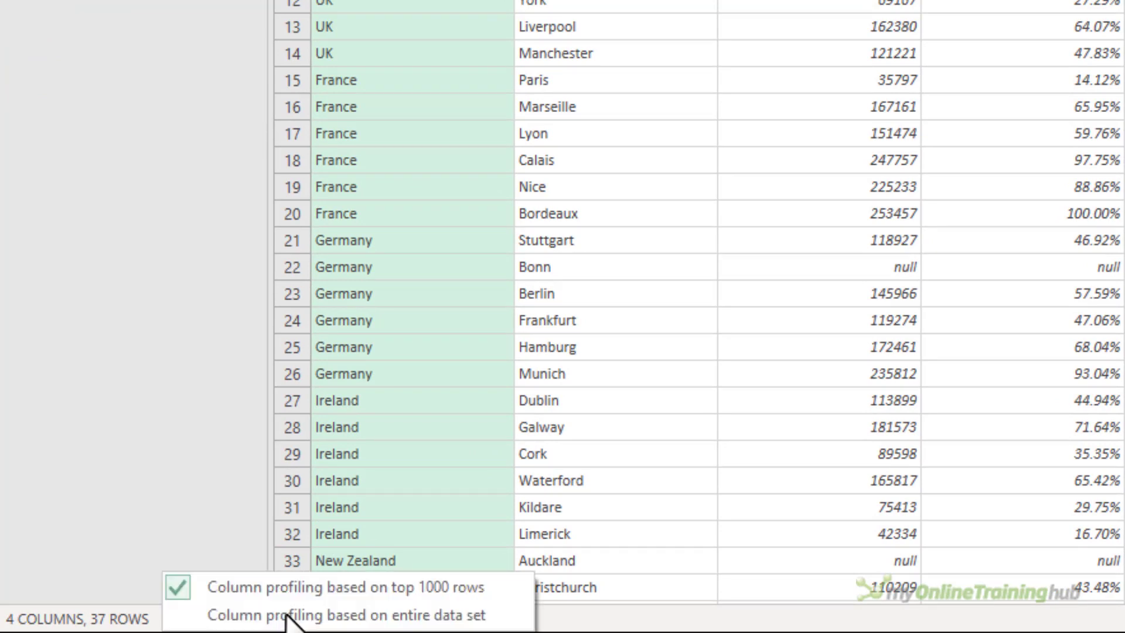
pyautogui.moveTo(193, 615)
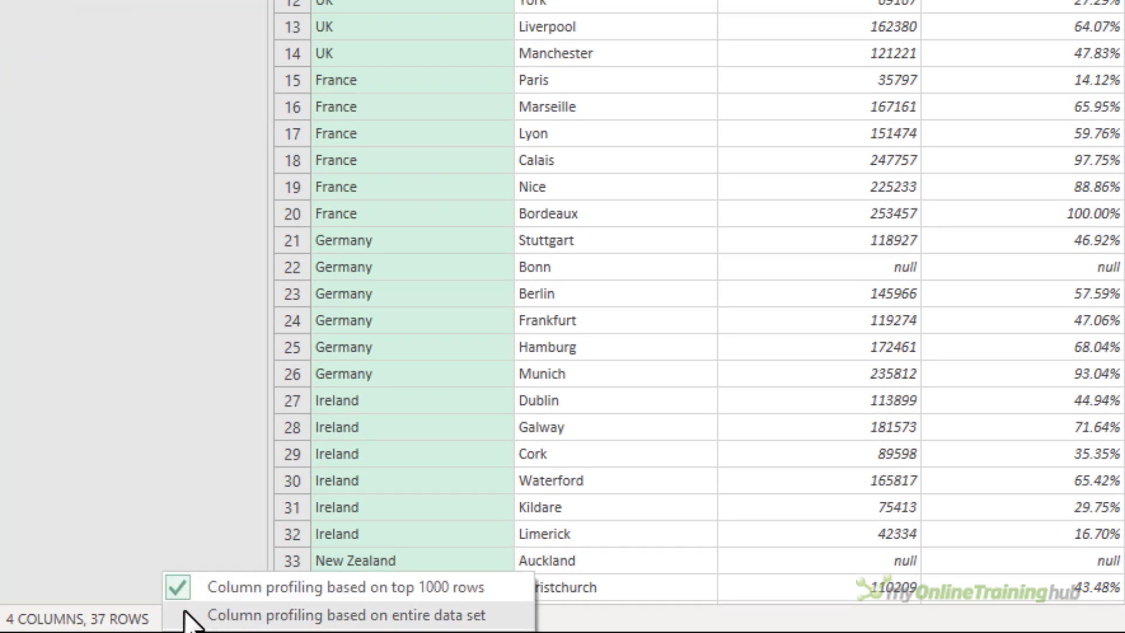